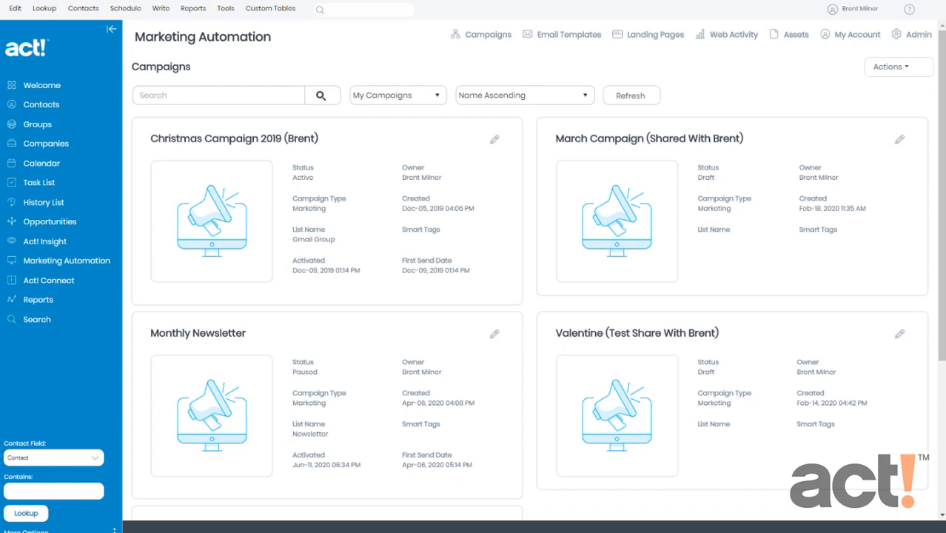
pyautogui.moveTo(67, 259)
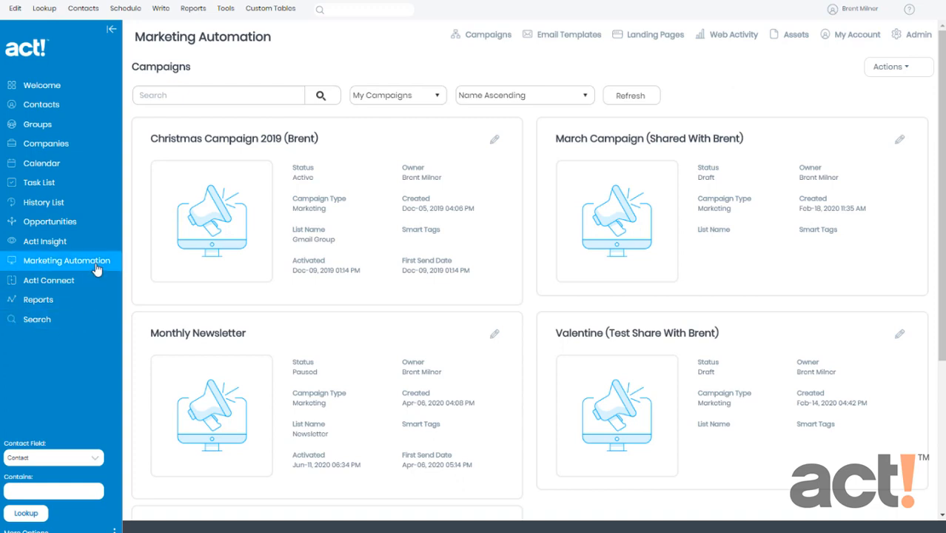
pyautogui.moveTo(129, 257)
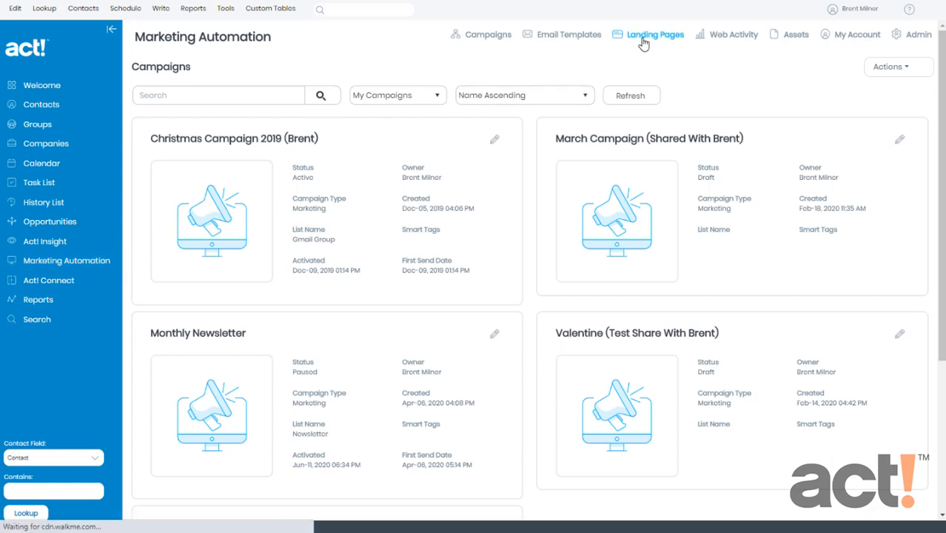
# - Show the Landing Pages list with Monthly Newsletter Signup and Website Signup
pyautogui.click(654, 34)
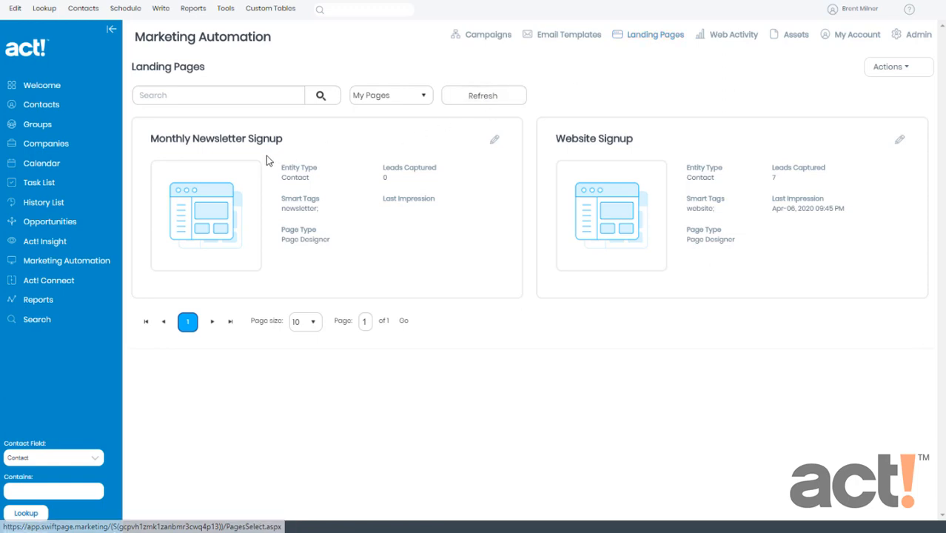
pyautogui.moveTo(233, 183)
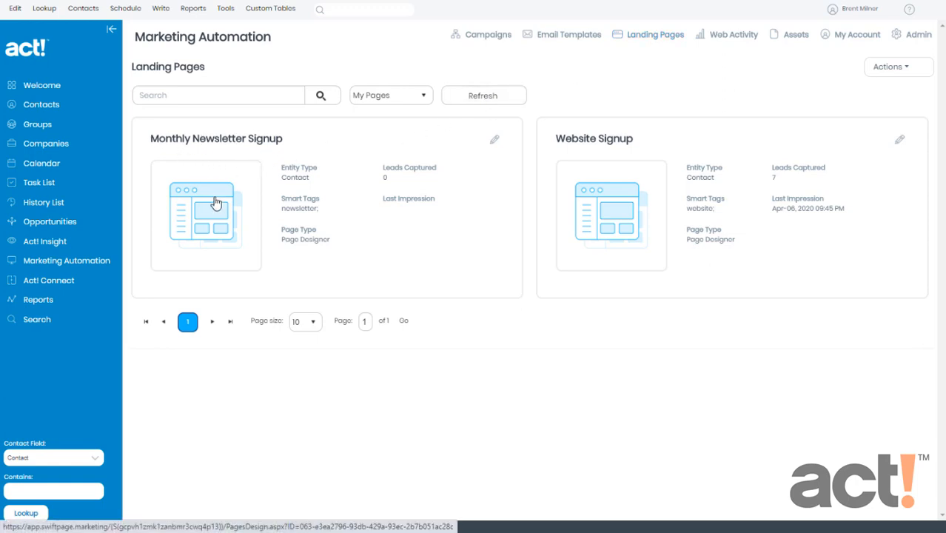
# - Open Monthly Newsletter Signup and edit its form with the 'Sign Me Up!' button
pyautogui.click(205, 215)
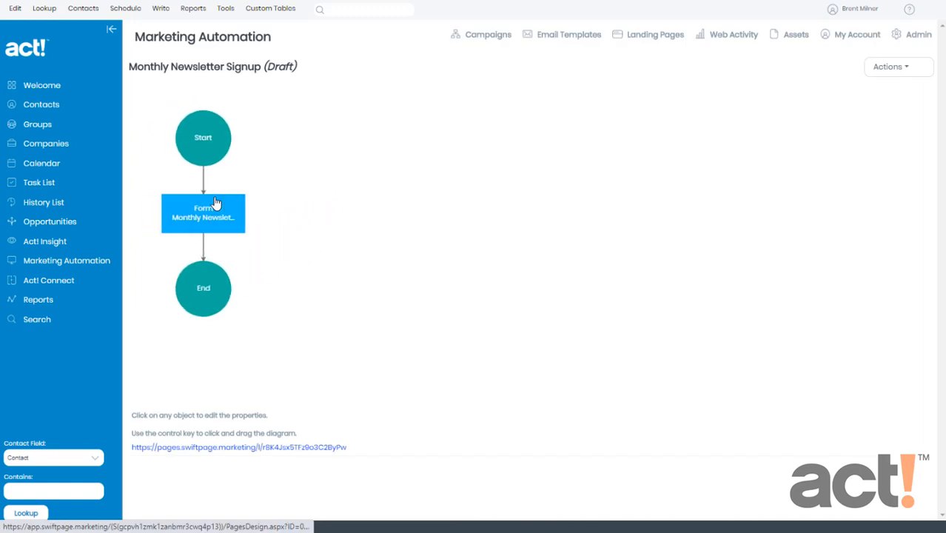
pyautogui.moveTo(205, 226)
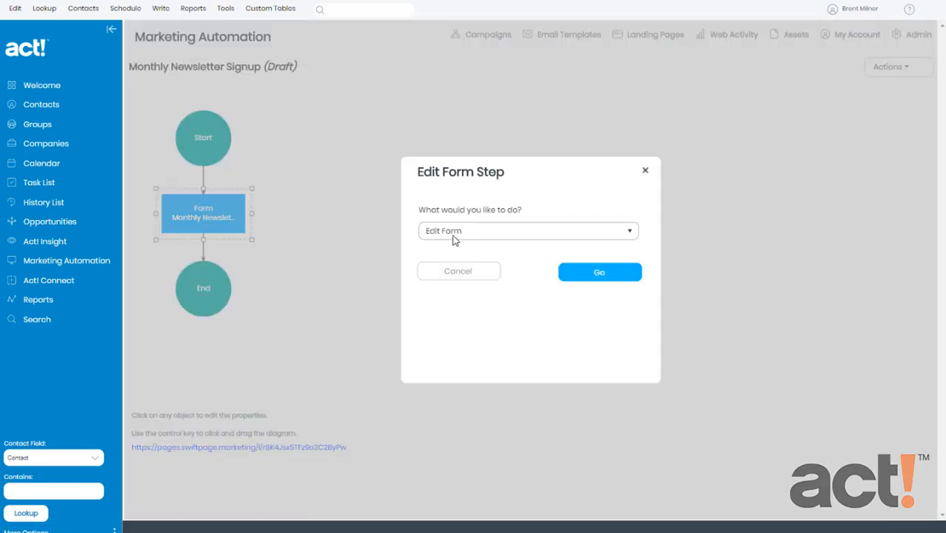
pyautogui.moveTo(624, 295)
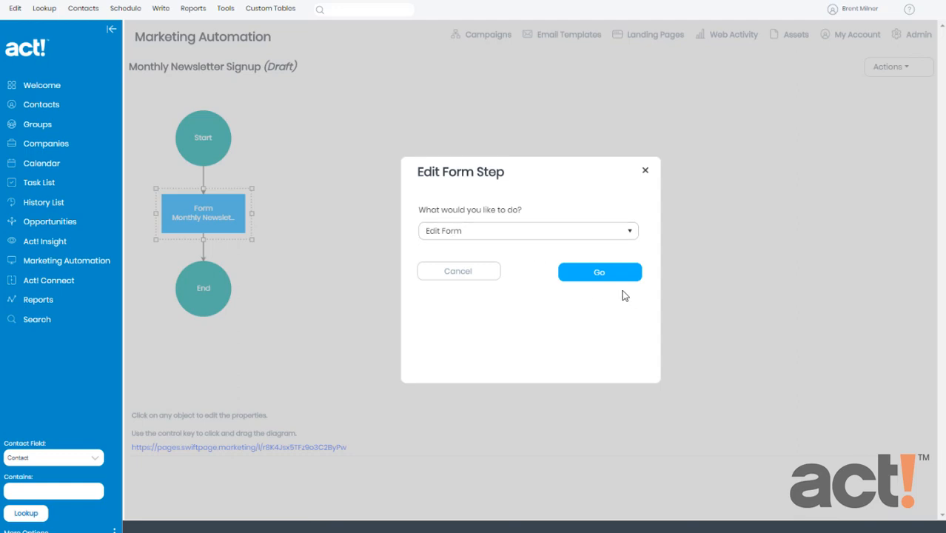
pyautogui.click(599, 271)
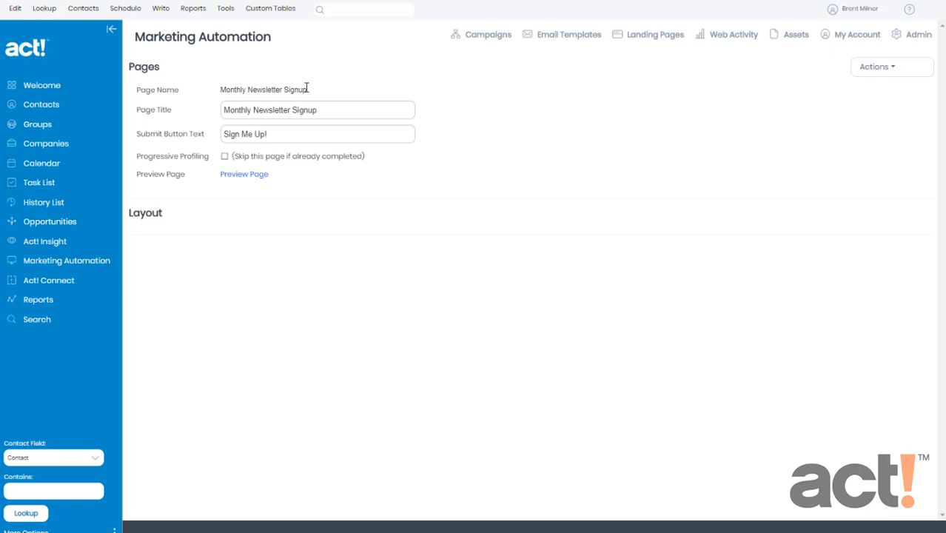
pyautogui.moveTo(306, 113)
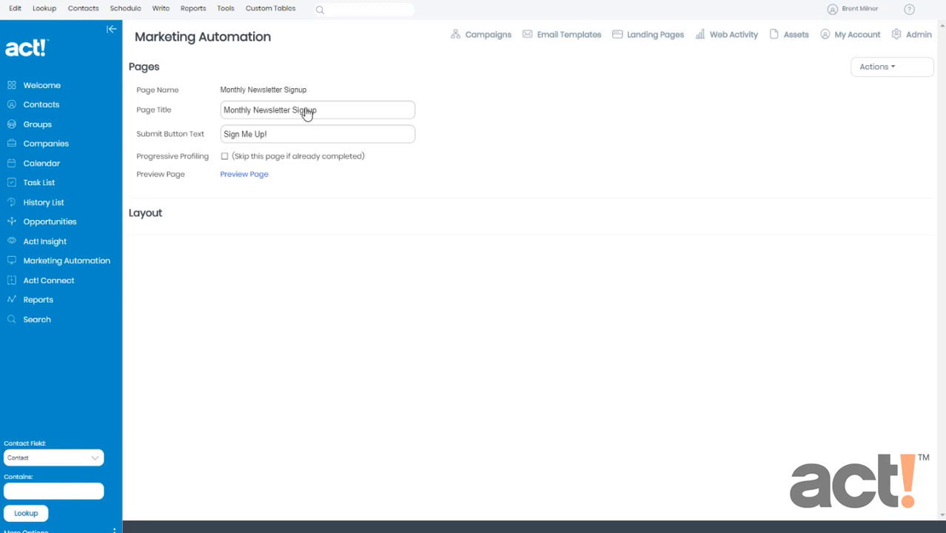
pyautogui.moveTo(320, 112)
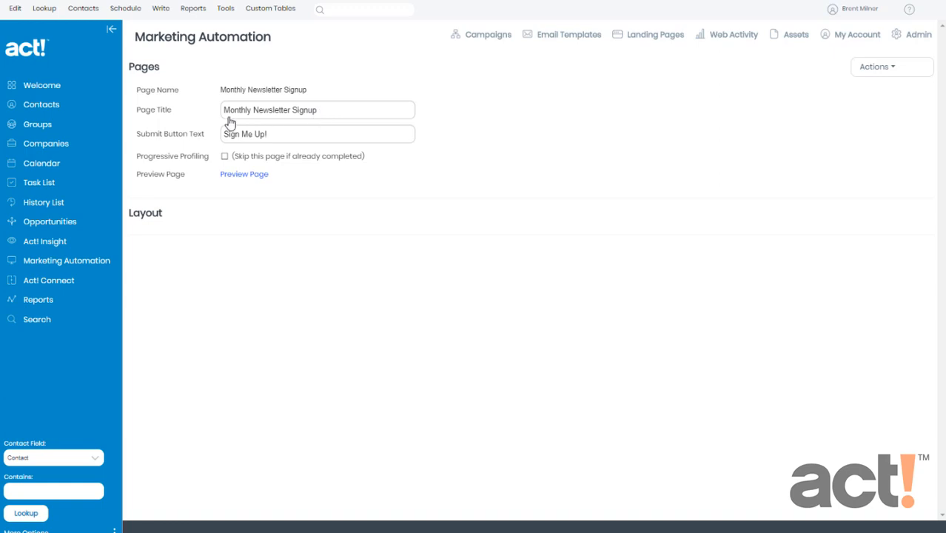
pyautogui.moveTo(335, 117)
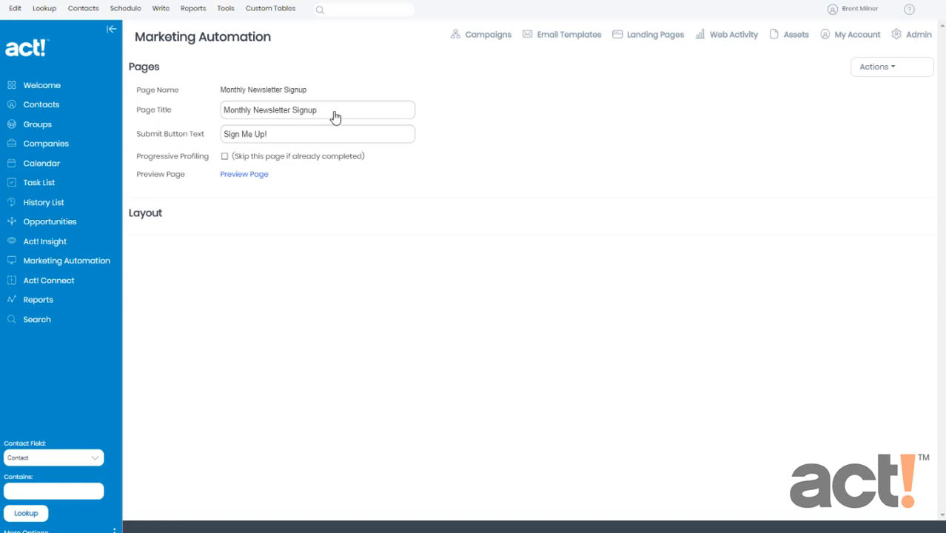
pyautogui.moveTo(175, 136)
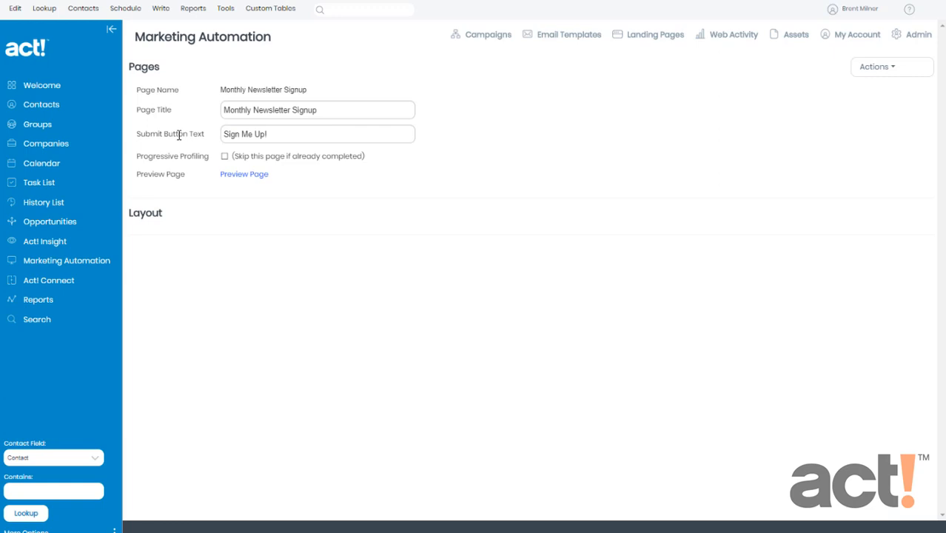
pyautogui.moveTo(227, 142)
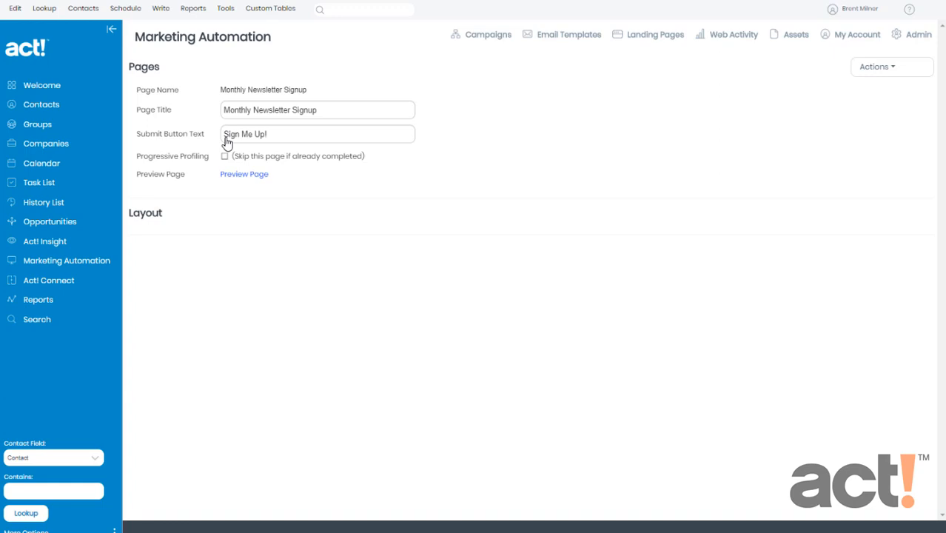
pyautogui.moveTo(159, 169)
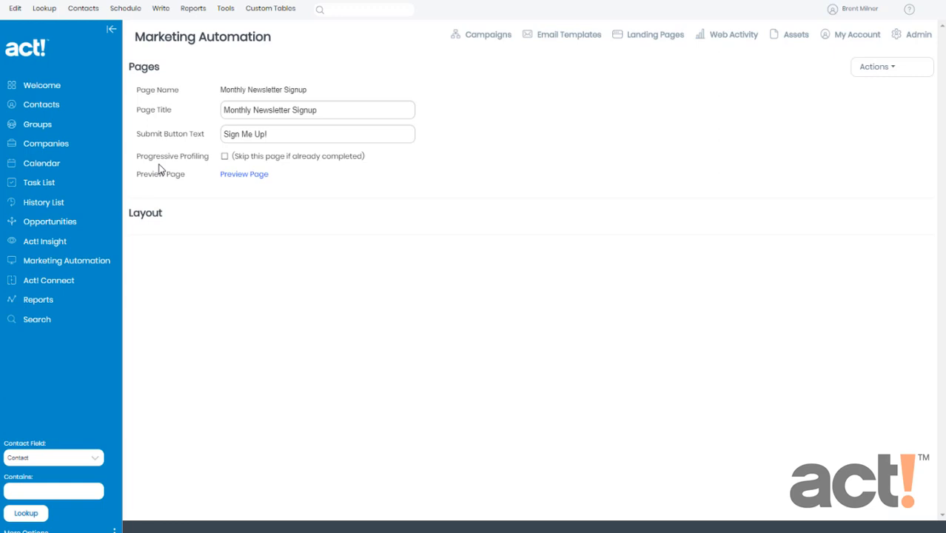
pyautogui.moveTo(170, 170)
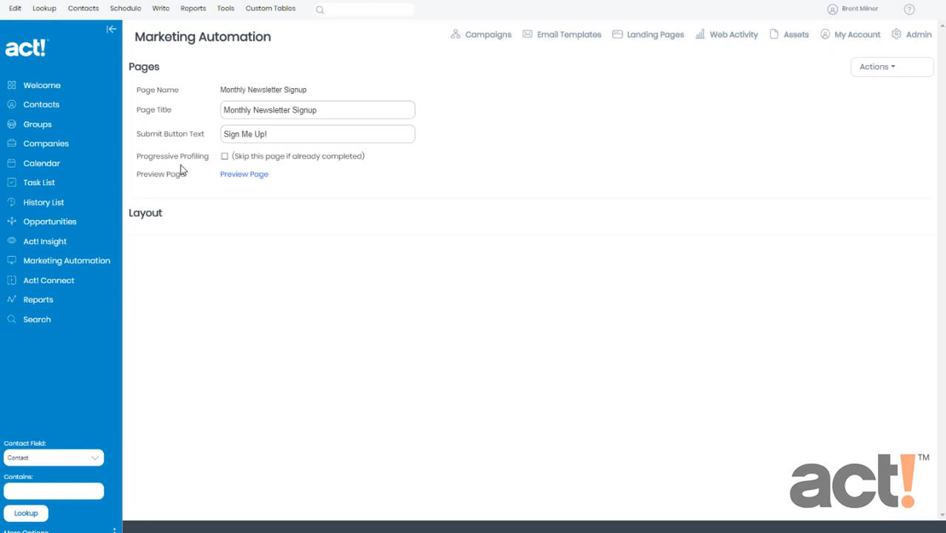
pyautogui.click(876, 67)
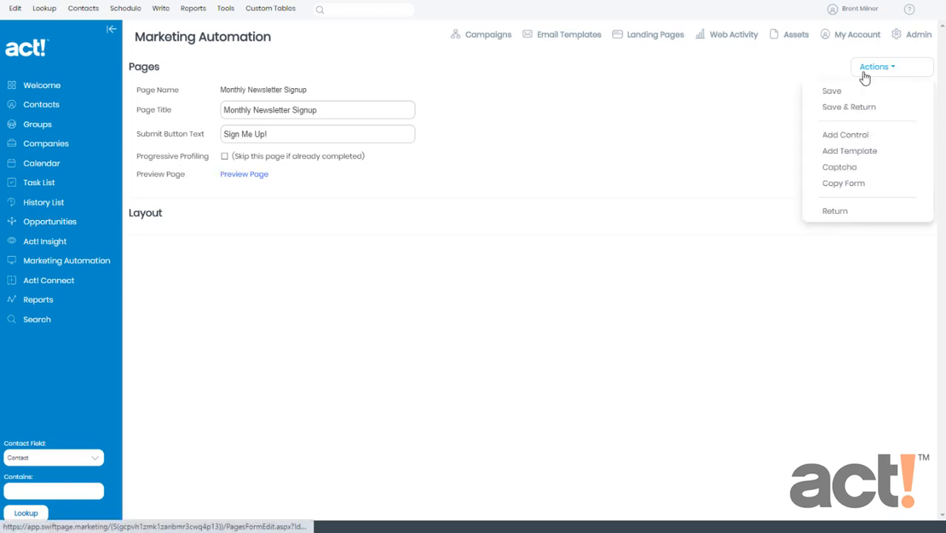
pyautogui.click(831, 90)
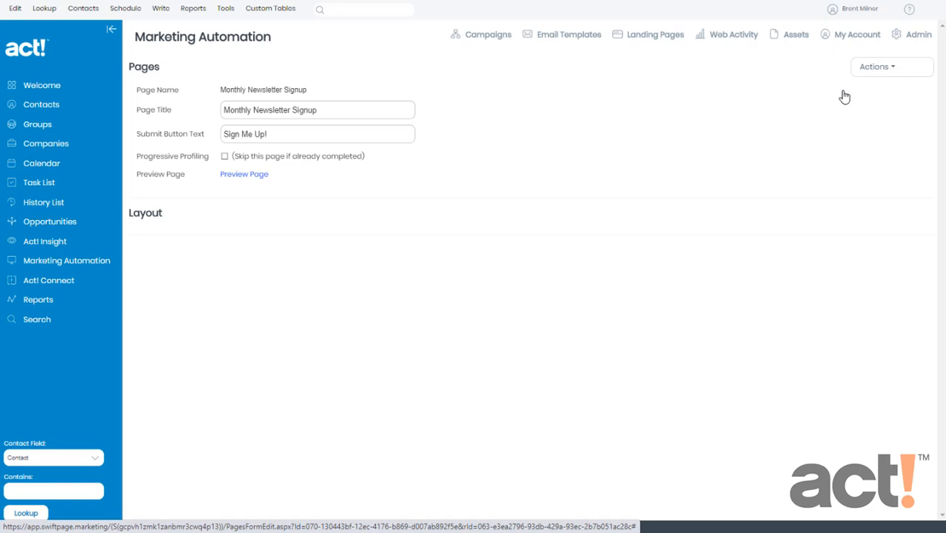
pyautogui.moveTo(860, 88)
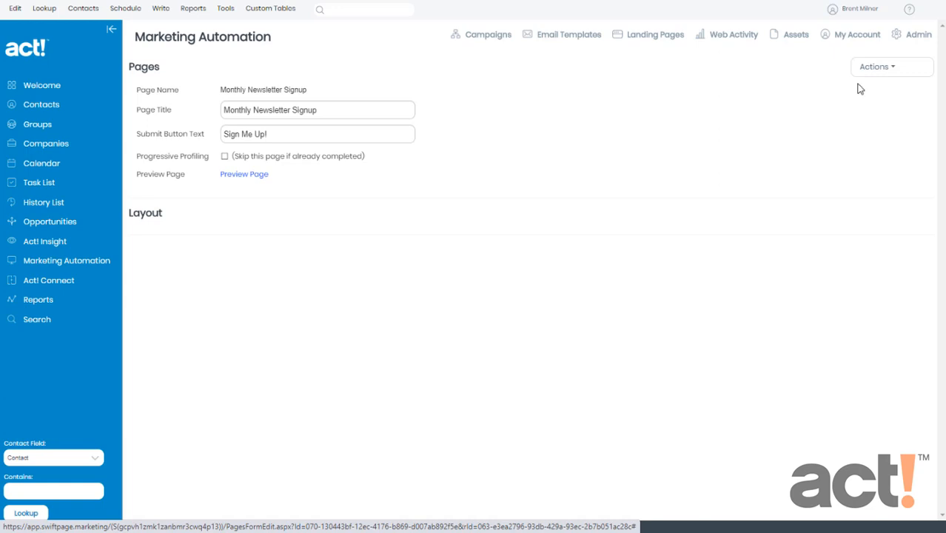
# - Insert the Contact Us template: Full Name, Email Address, Company Name, Phone Number
pyautogui.click(876, 66)
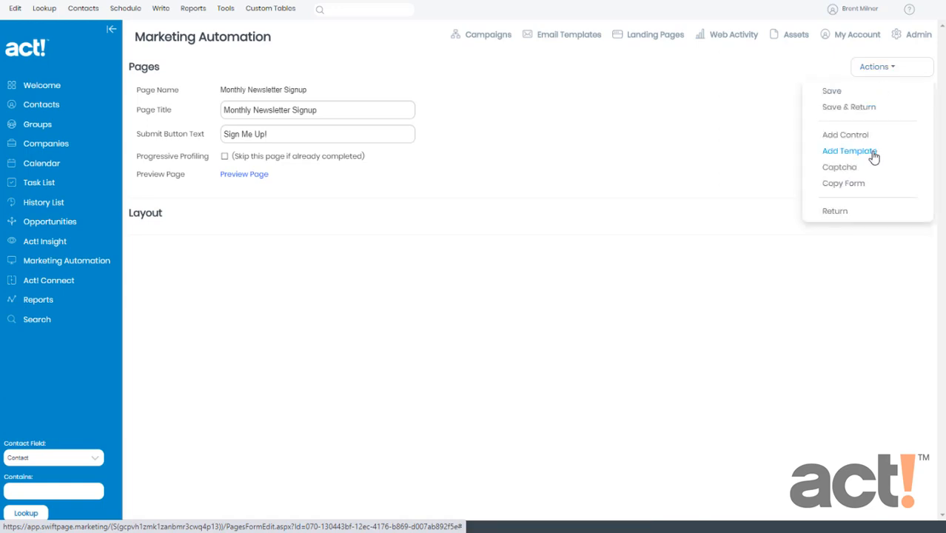
pyautogui.click(849, 151)
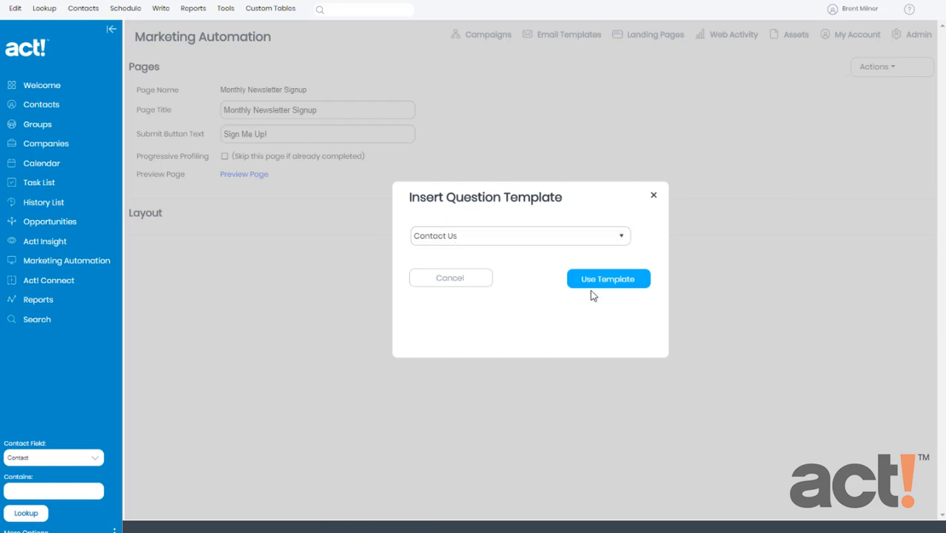
pyautogui.click(607, 278)
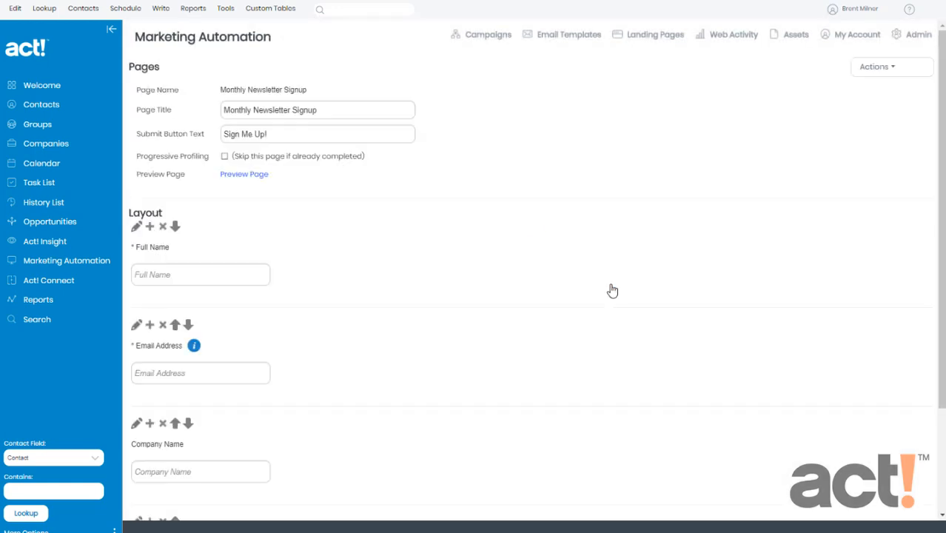
pyautogui.moveTo(156, 248)
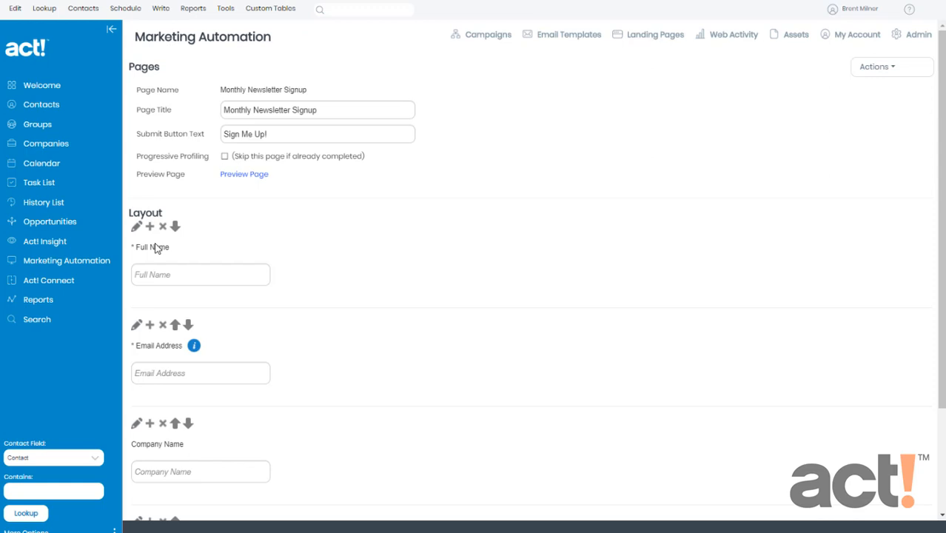
pyautogui.scroll(-3)
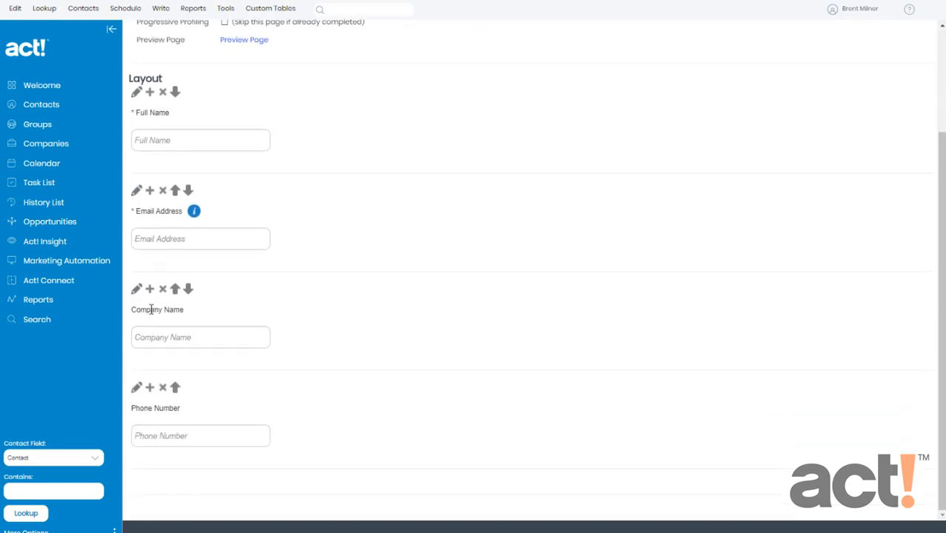
pyautogui.moveTo(232, 397)
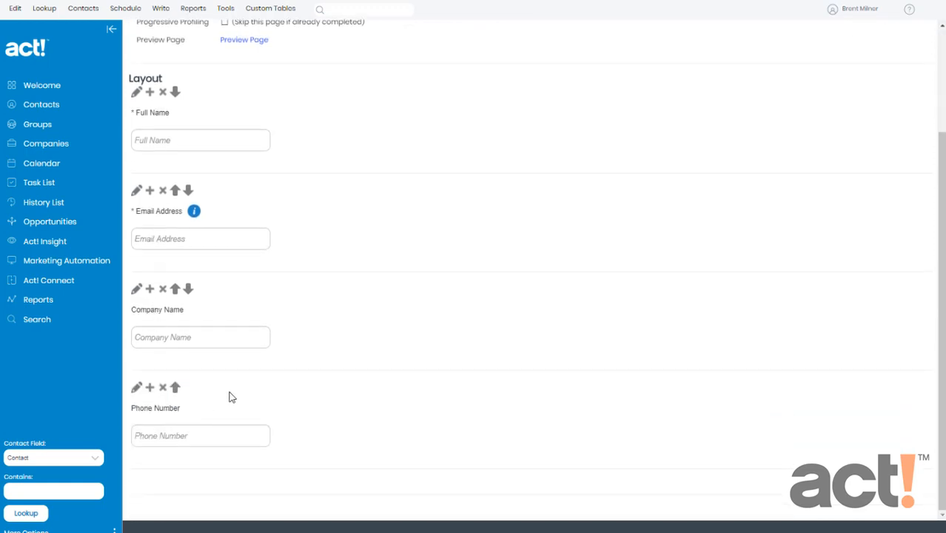
pyautogui.scroll(3)
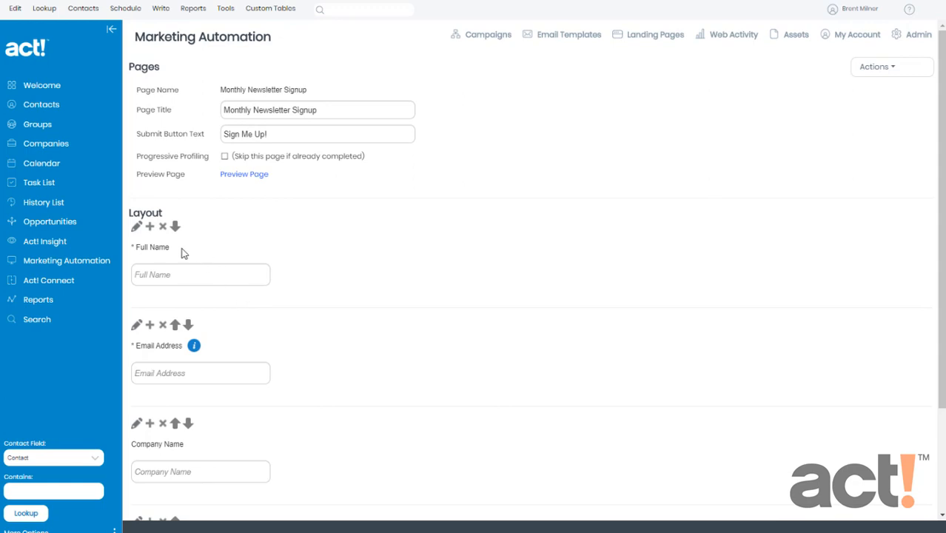
pyautogui.moveTo(150, 283)
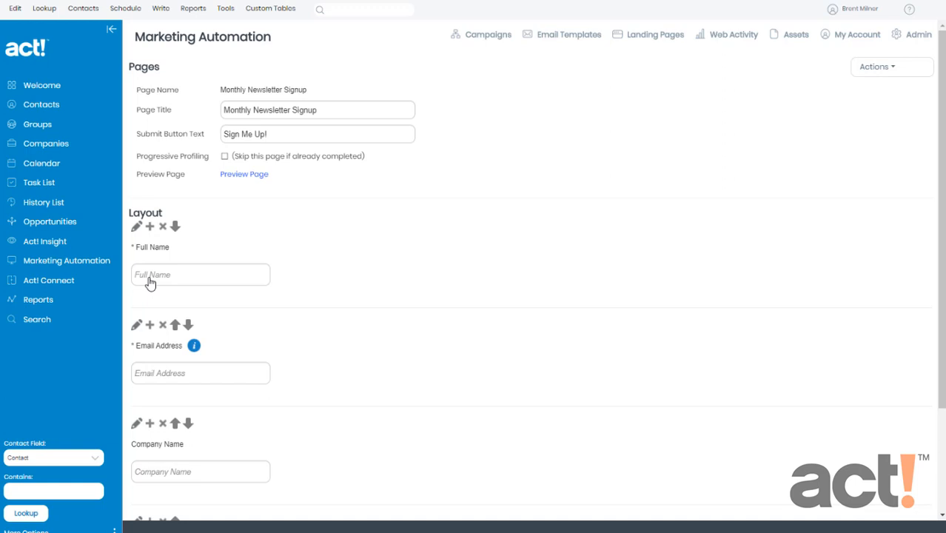
# - Insert the GDPR question template with description block and consent checkbox
pyautogui.click(876, 67)
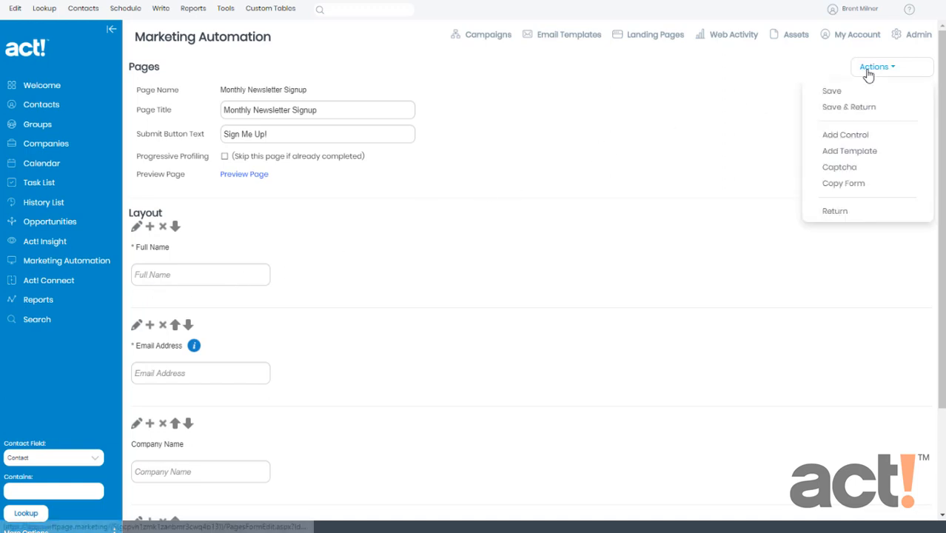
pyautogui.click(848, 150)
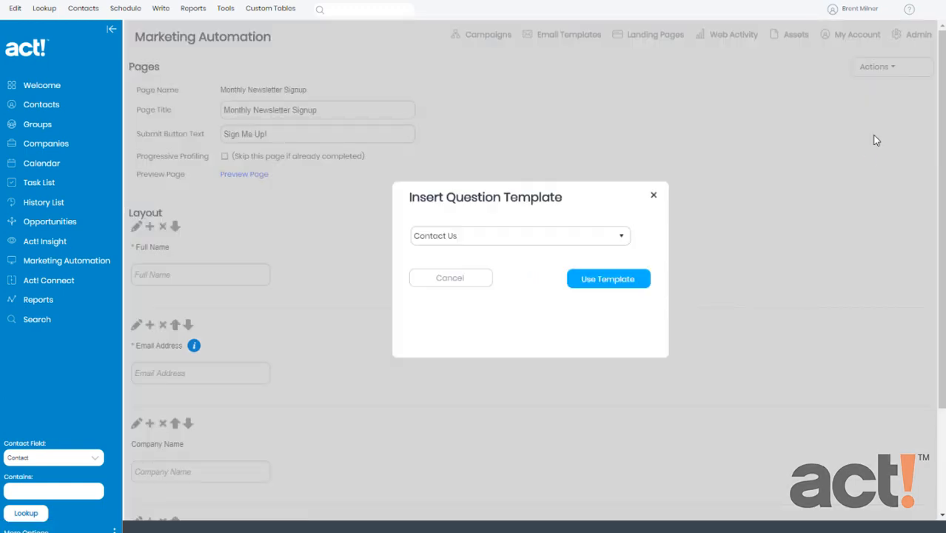
pyautogui.click(621, 235)
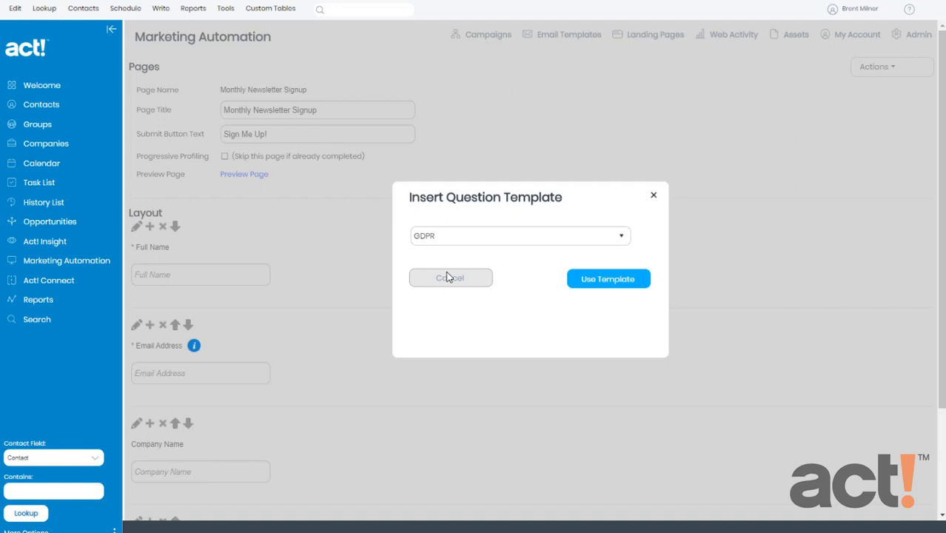
pyautogui.moveTo(608, 279)
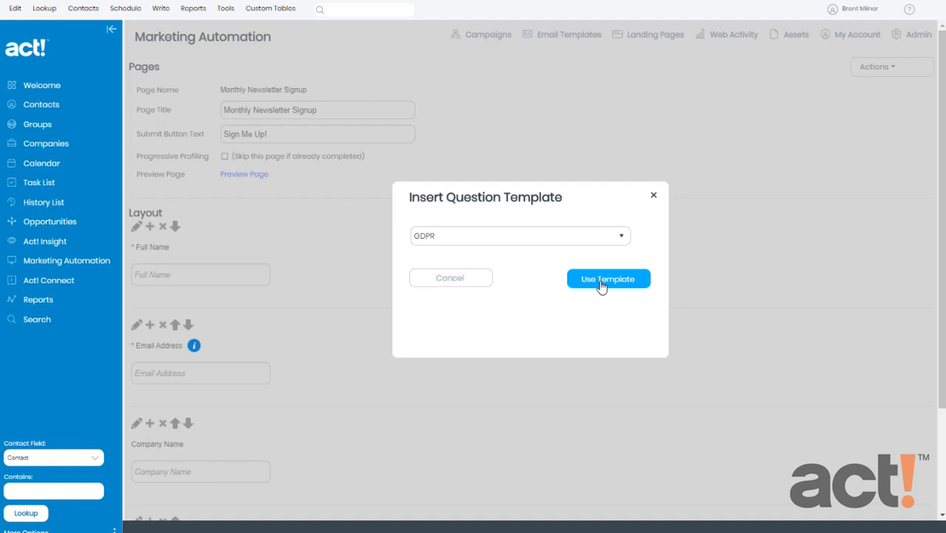
pyautogui.click(607, 279)
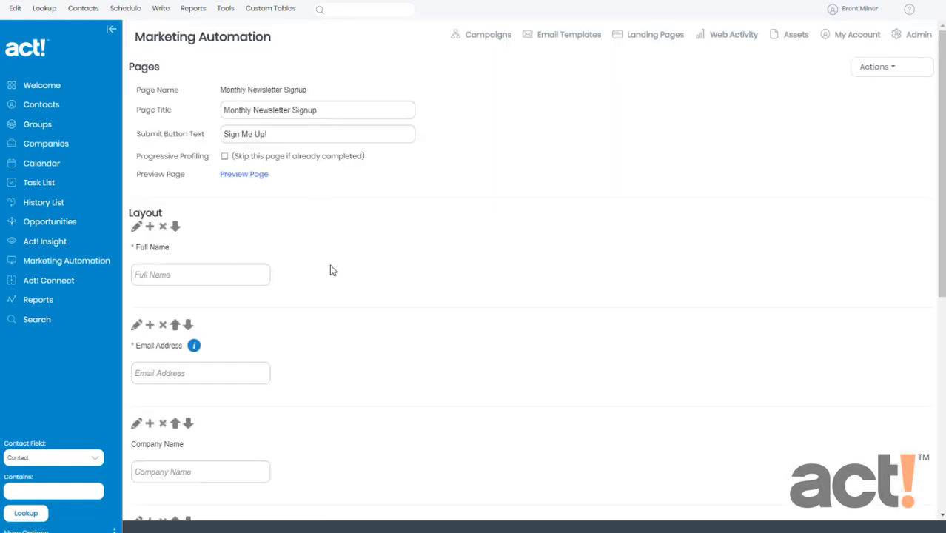
pyautogui.scroll(-3)
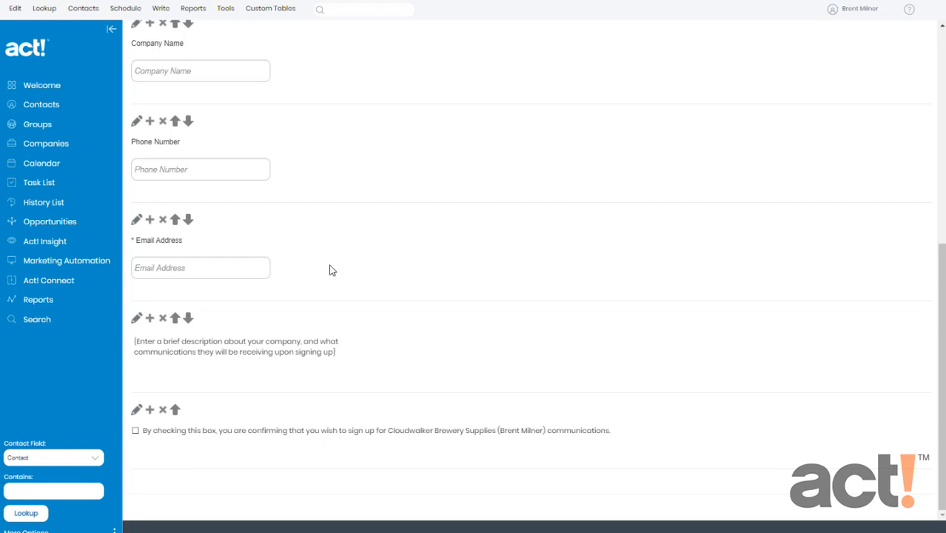
pyautogui.moveTo(321, 272)
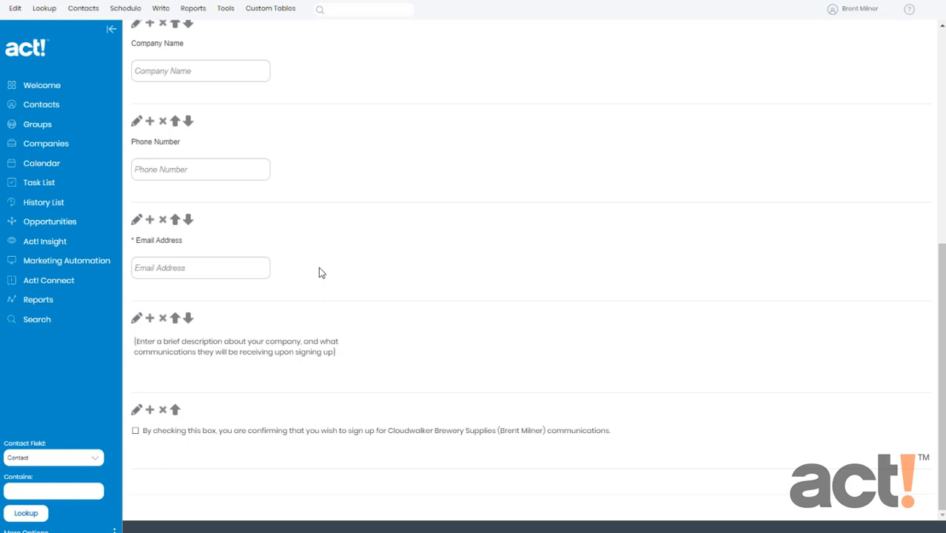
pyautogui.moveTo(183, 254)
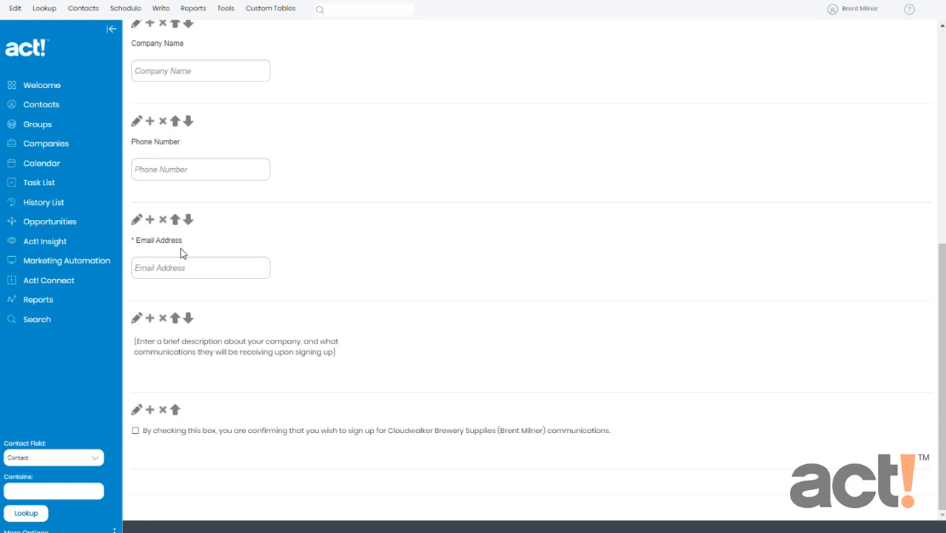
pyautogui.moveTo(166, 230)
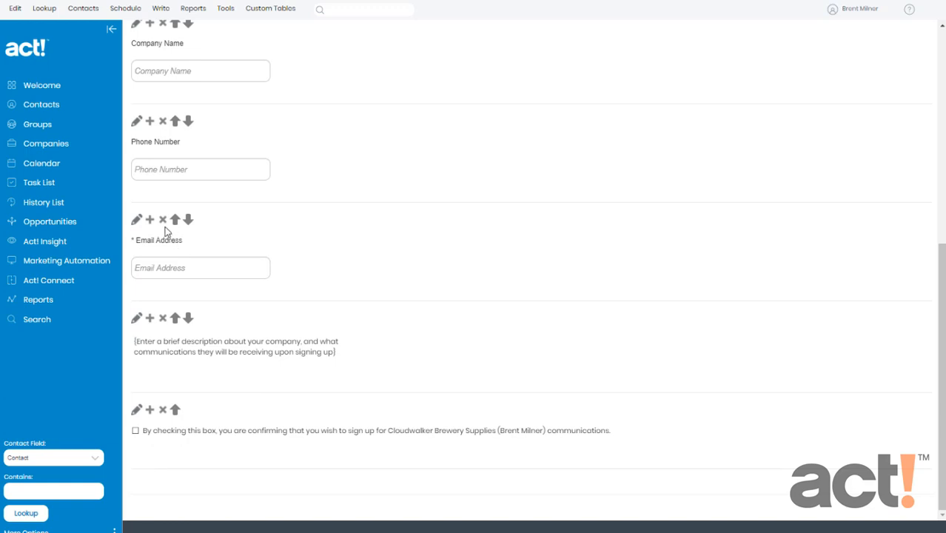
# - Delete the second Email Address question added by the GDPR template
pyautogui.click(163, 219)
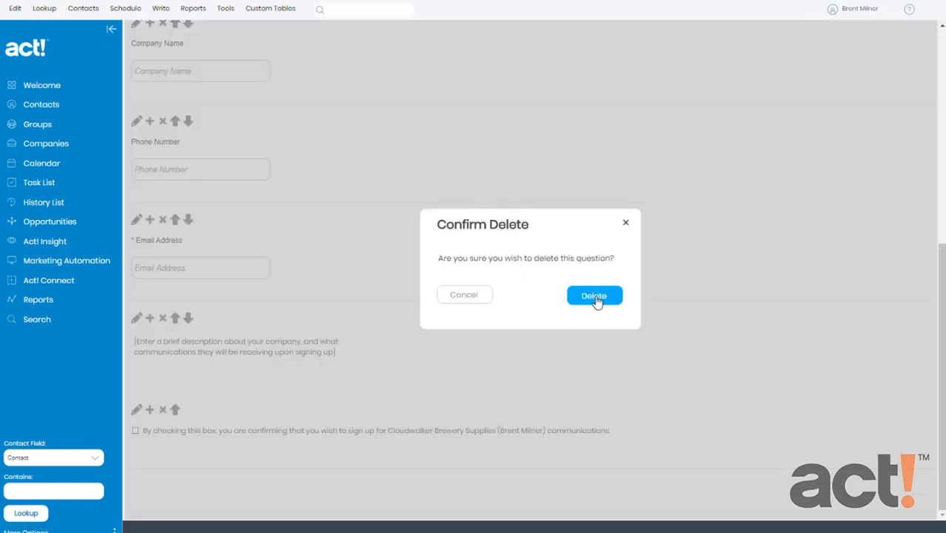
pyautogui.click(593, 295)
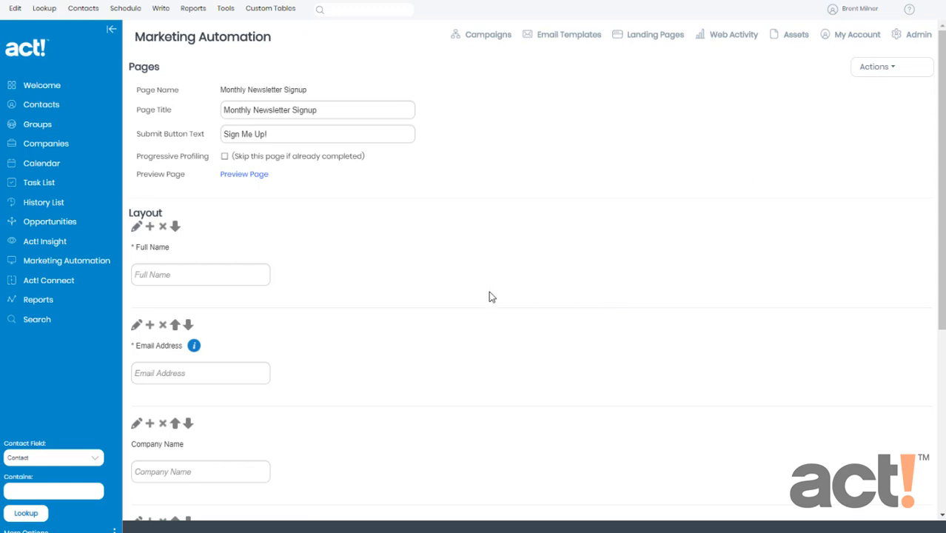
pyautogui.scroll(-3)
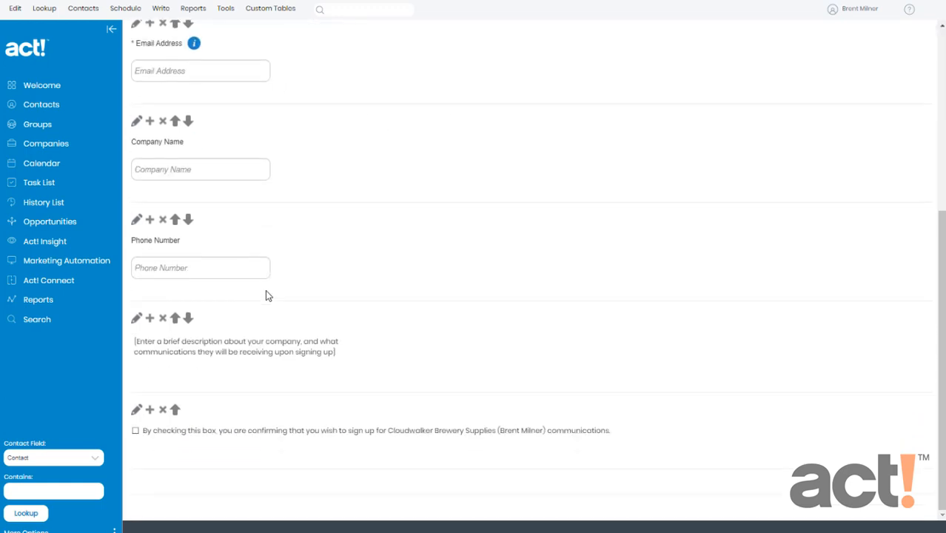
pyautogui.moveTo(259, 298)
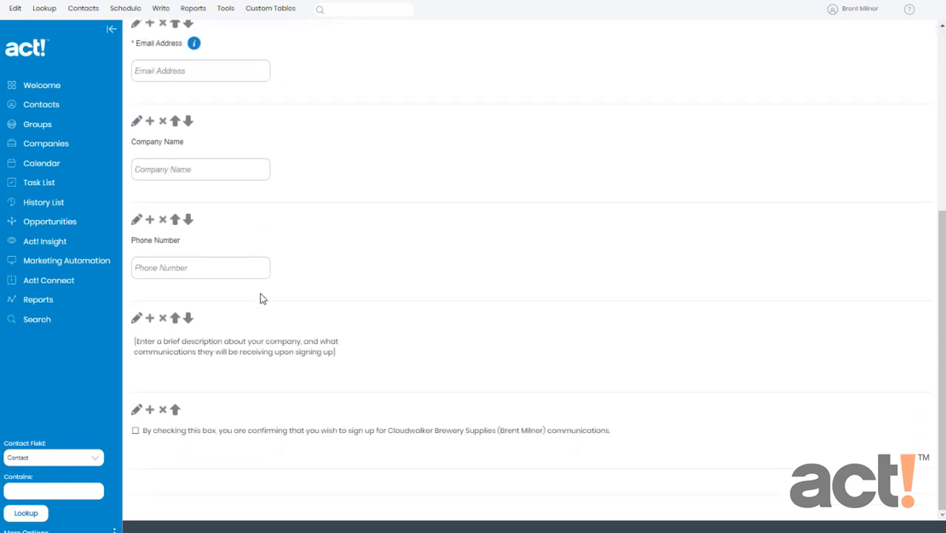
pyautogui.moveTo(167, 351)
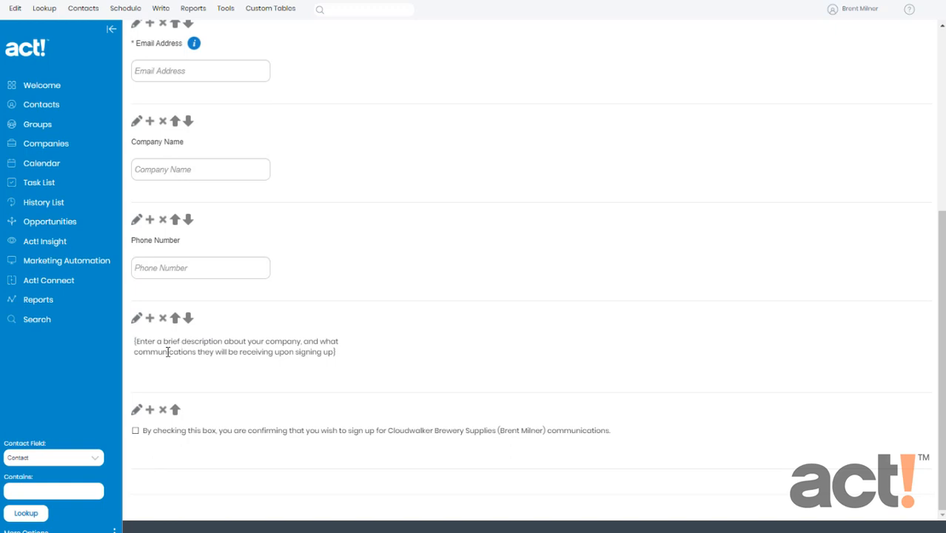
pyautogui.moveTo(136, 332)
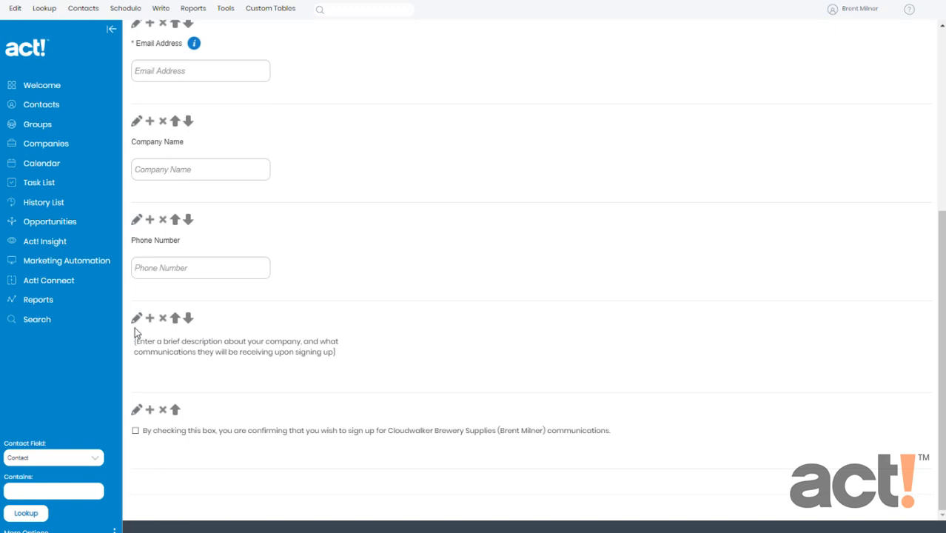
# - Rewrite the description as Cloudwalker Brewery Supplies' monthly newsletter consent with opt-out wording
pyautogui.click(137, 318)
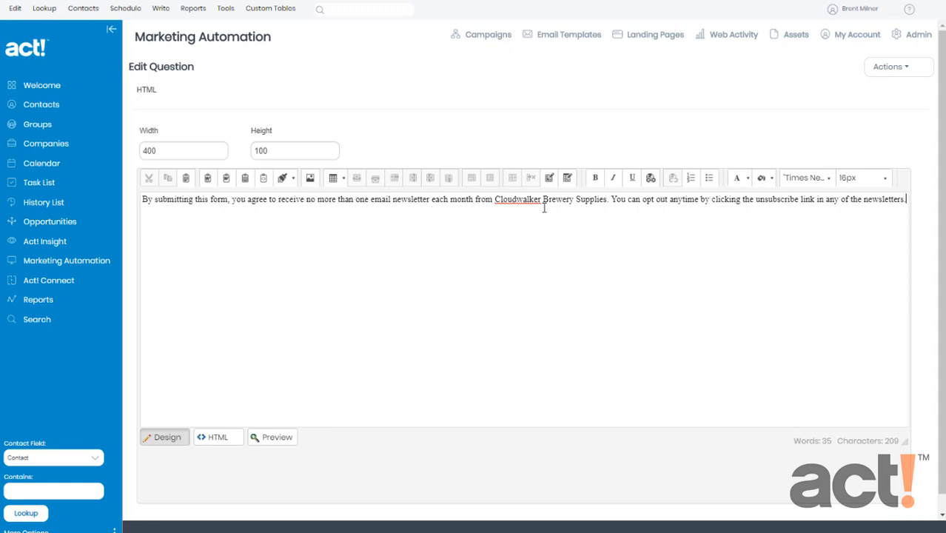
pyautogui.moveTo(752, 203)
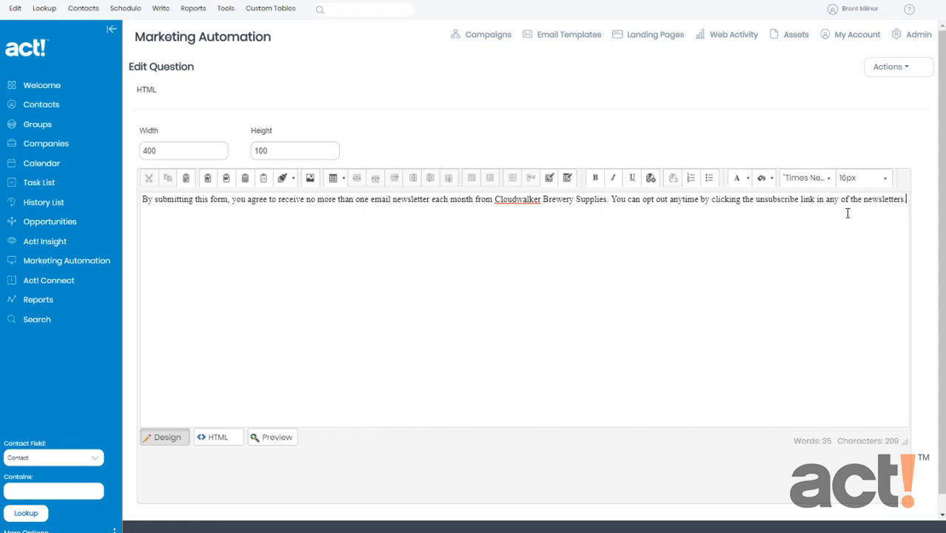
pyautogui.moveTo(856, 194)
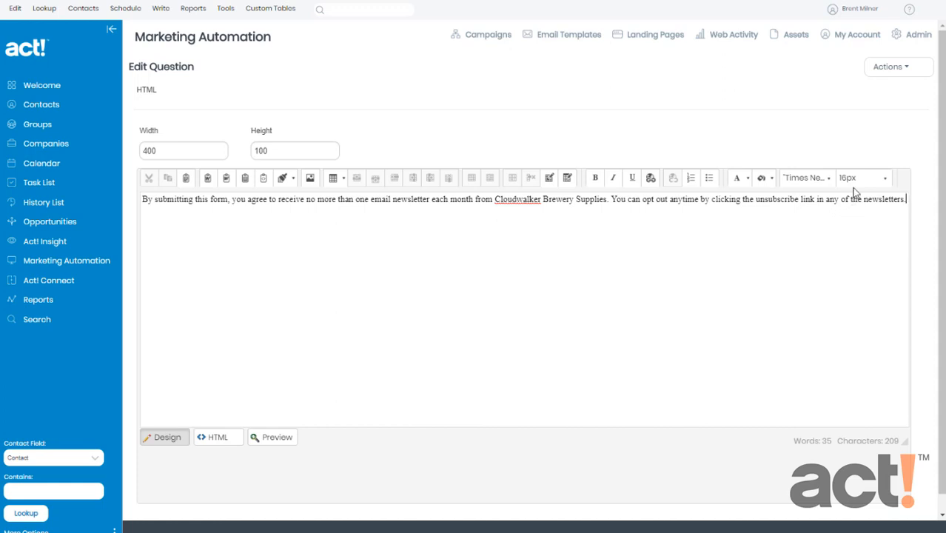
pyautogui.click(898, 67)
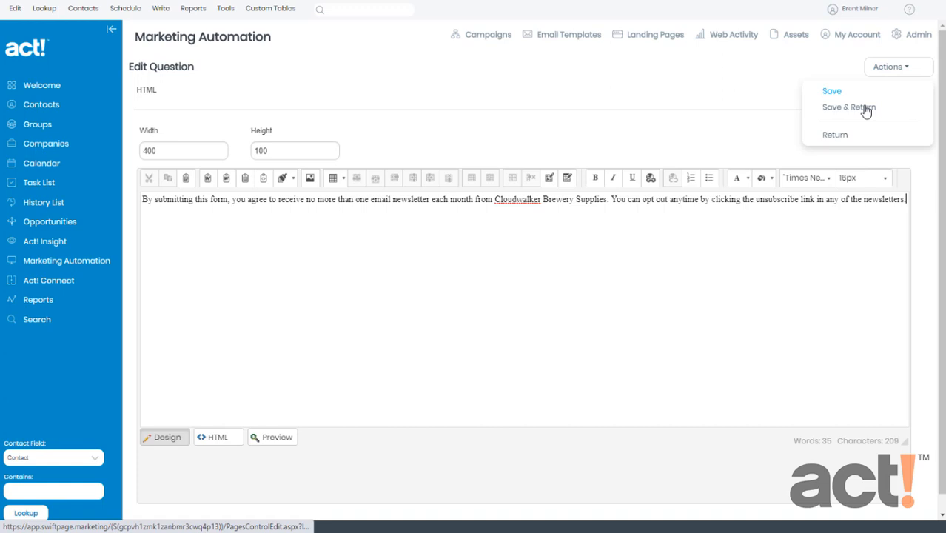
# - Save the consent wording and check it sits above the consent checkbox
pyautogui.click(848, 106)
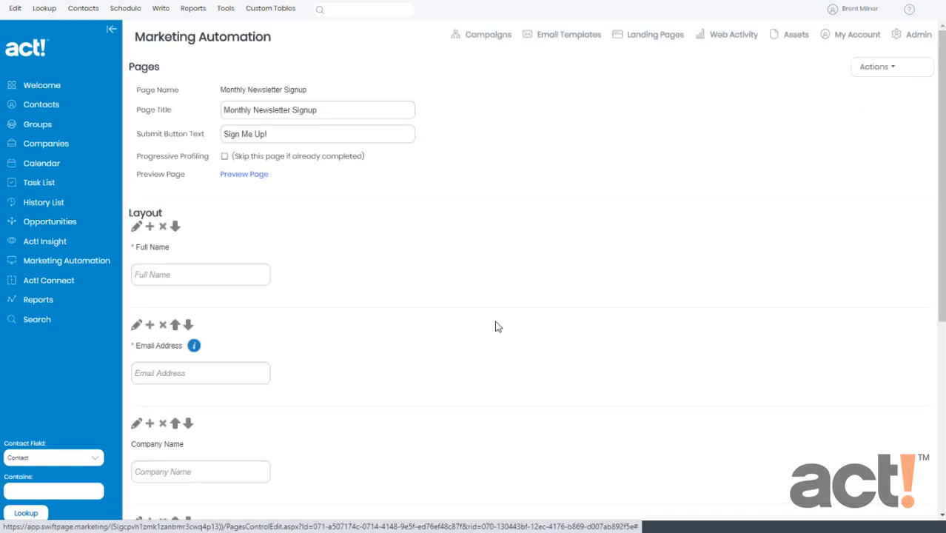
pyautogui.scroll(-3)
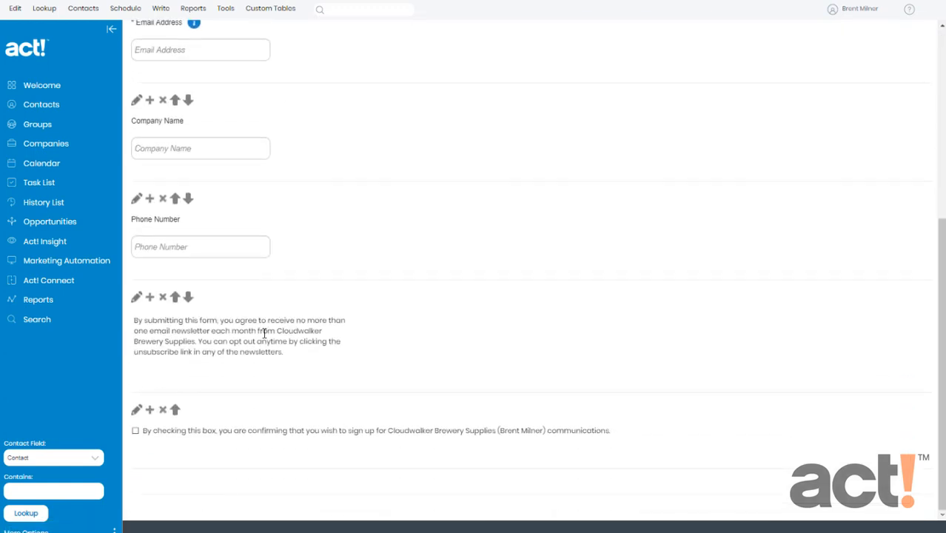
pyautogui.moveTo(230, 367)
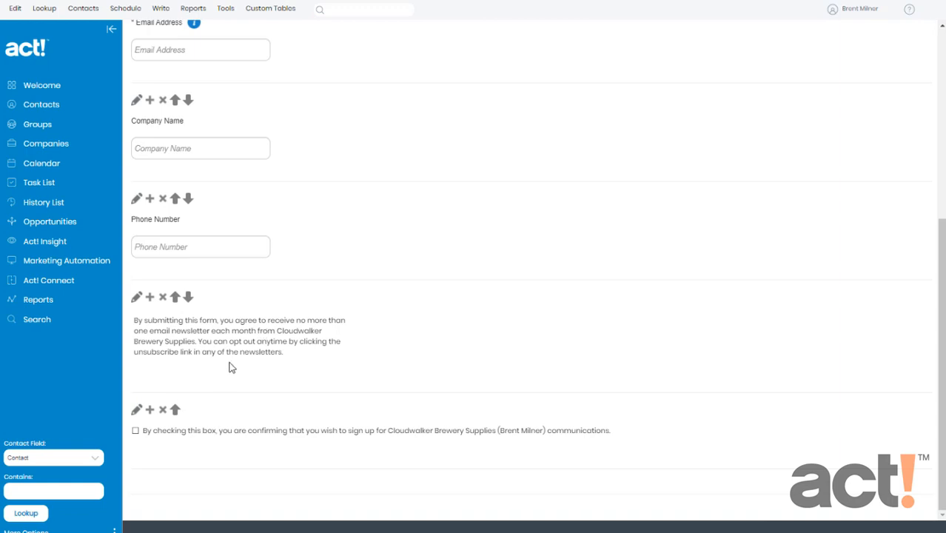
pyautogui.moveTo(155, 440)
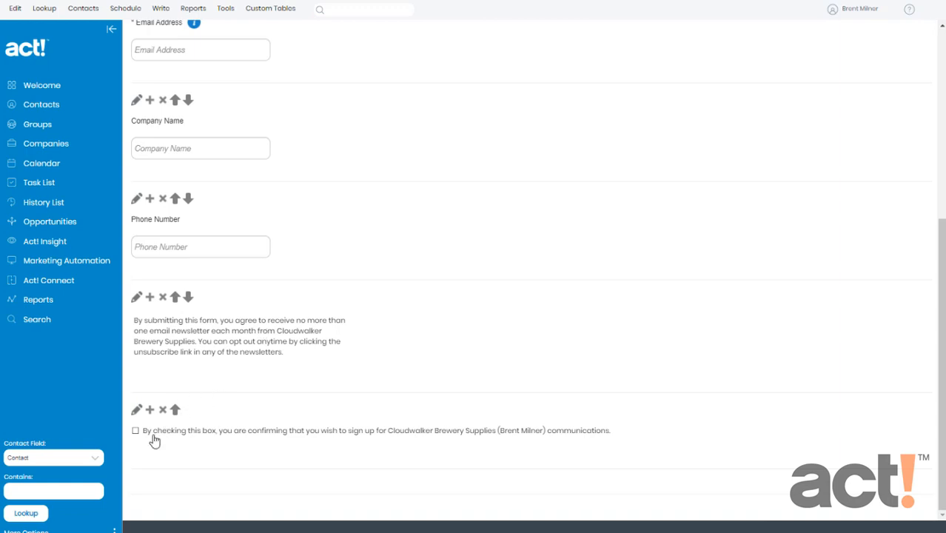
pyautogui.moveTo(220, 438)
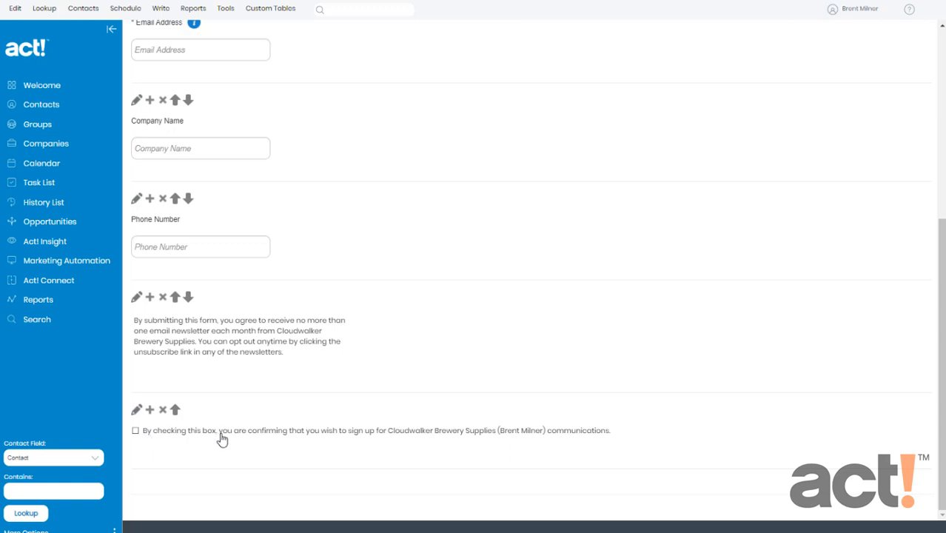
pyautogui.moveTo(423, 438)
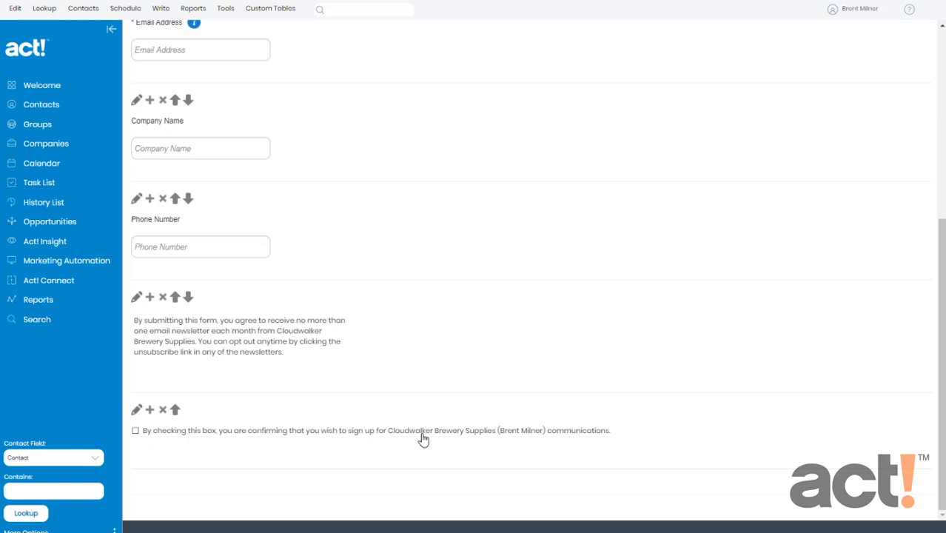
pyautogui.moveTo(631, 443)
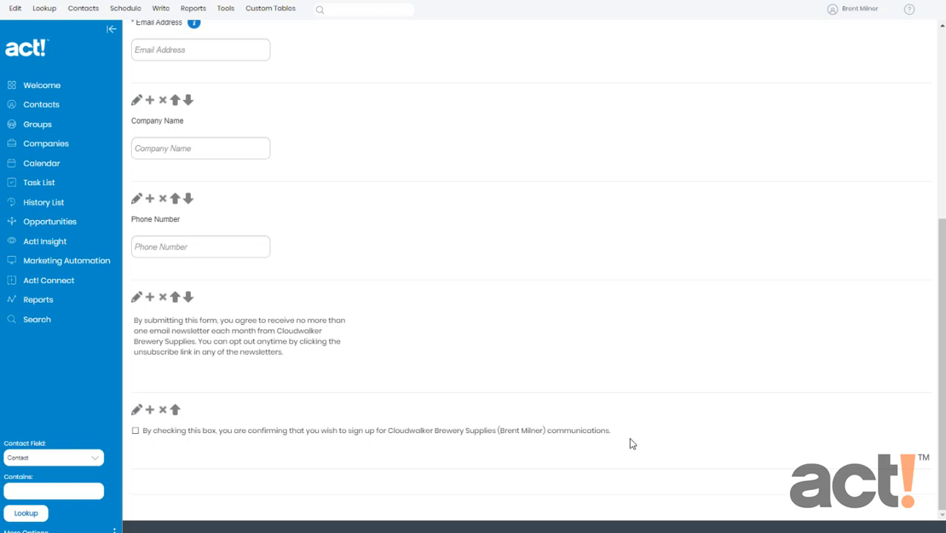
pyautogui.moveTo(374, 454)
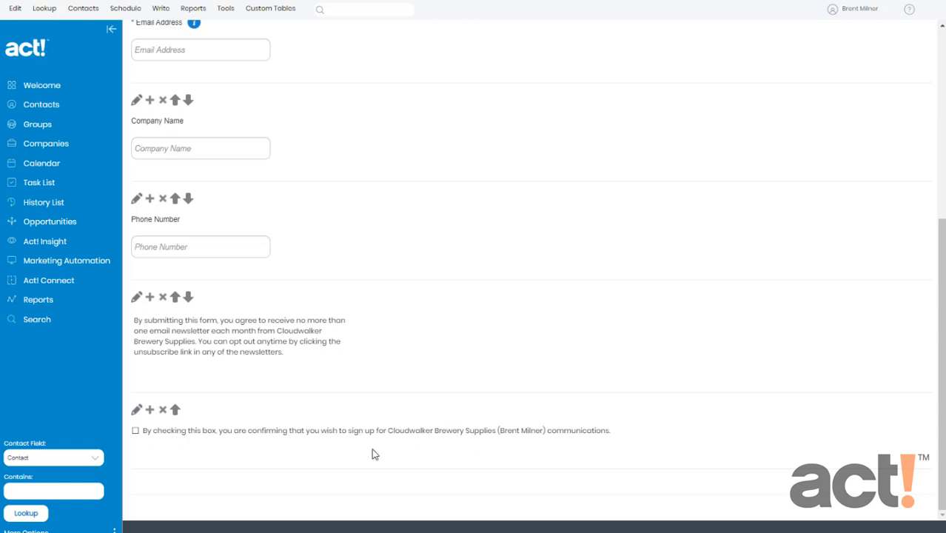
pyautogui.moveTo(140, 420)
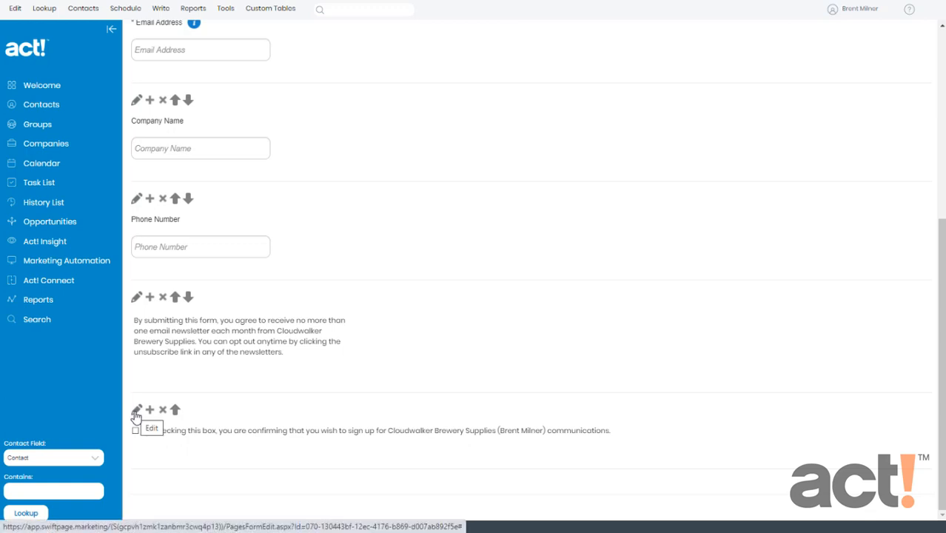
pyautogui.moveTo(208, 410)
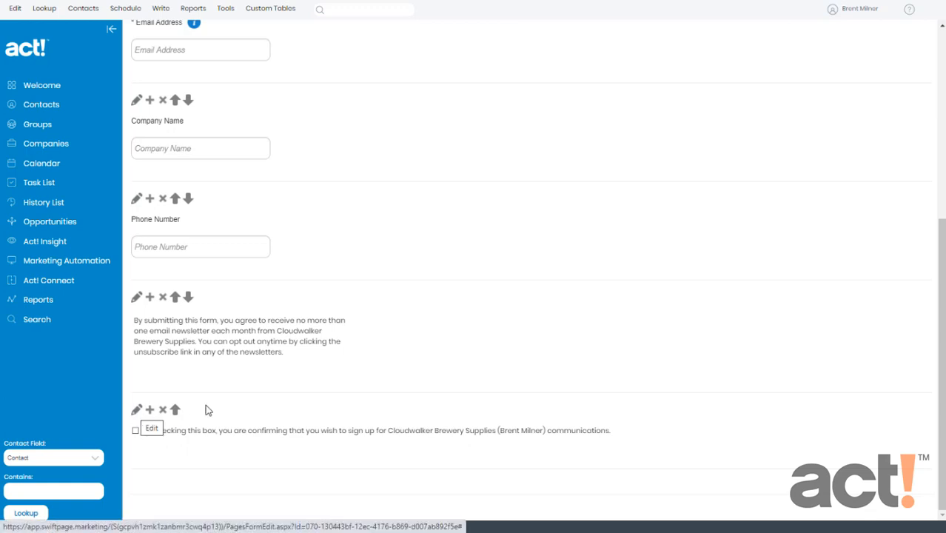
pyautogui.click(876, 67)
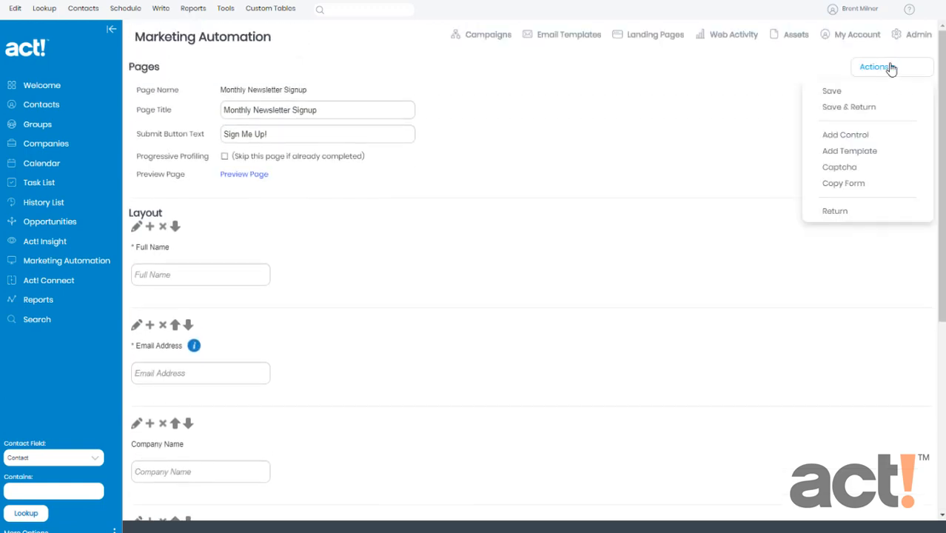
pyautogui.click(832, 91)
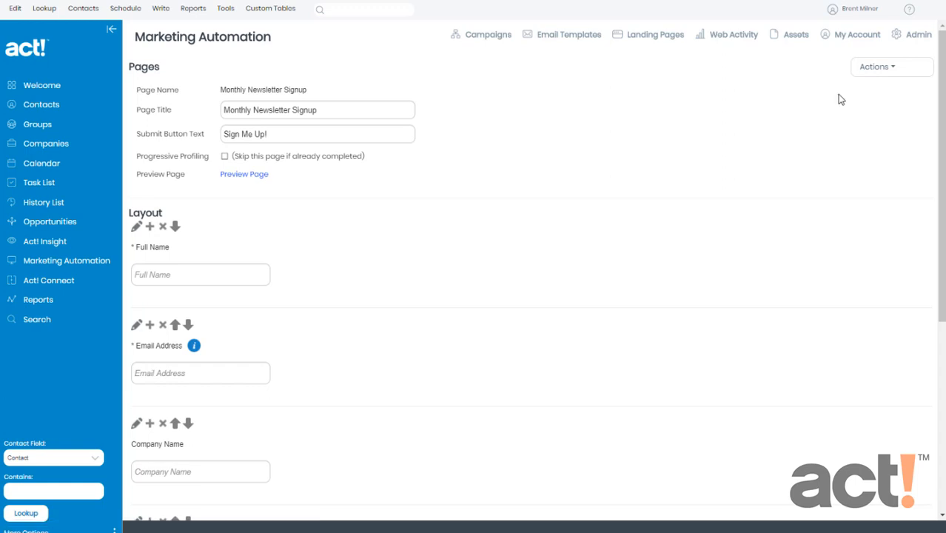
pyautogui.click(876, 66)
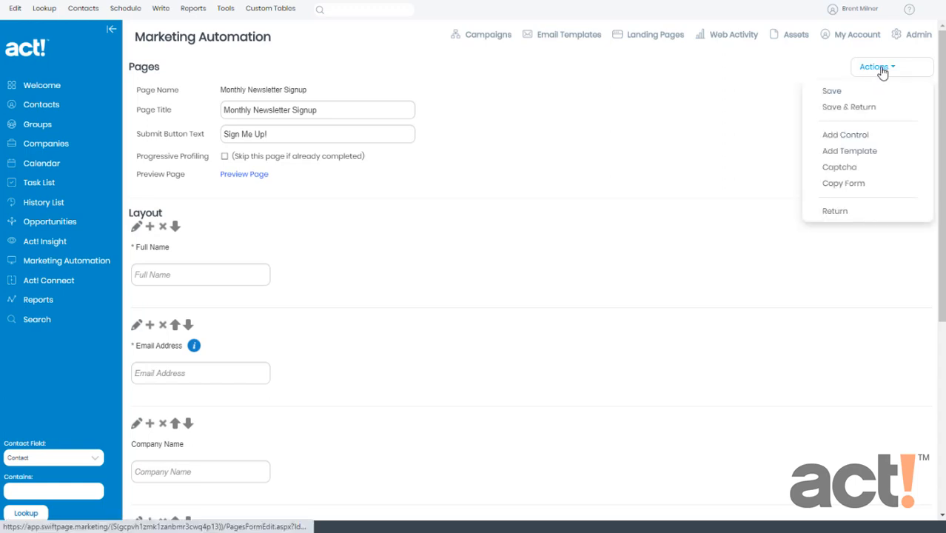
pyautogui.moveTo(865, 151)
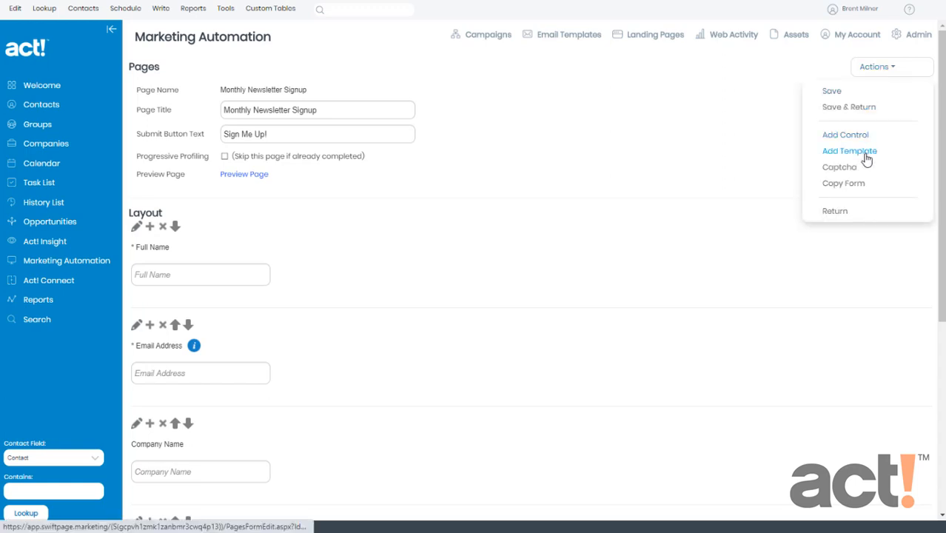
pyautogui.moveTo(865, 134)
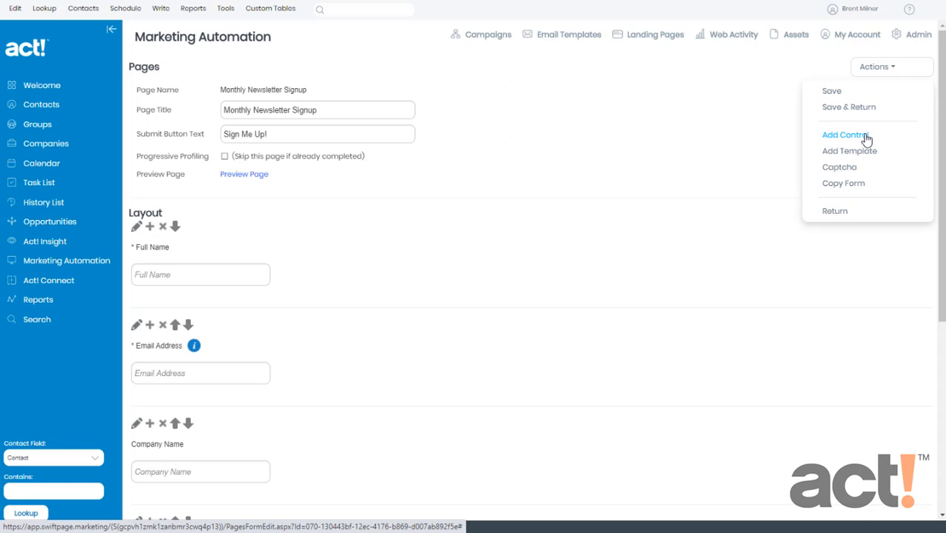
pyautogui.click(845, 134)
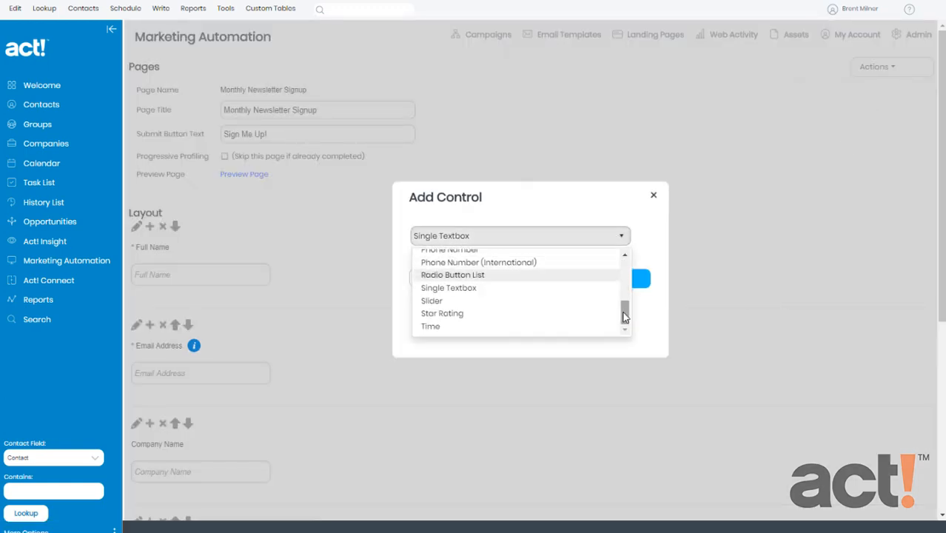
pyautogui.scroll(3)
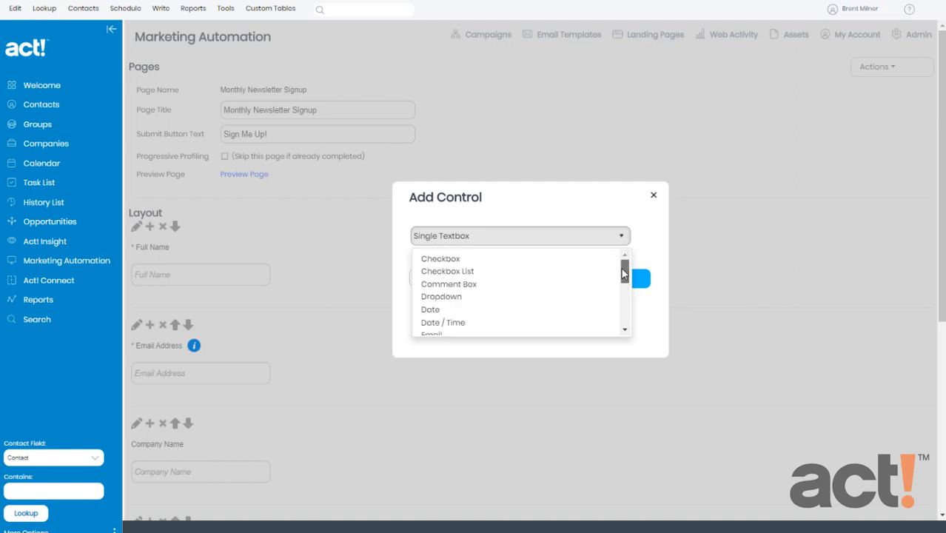
pyautogui.click(430, 309)
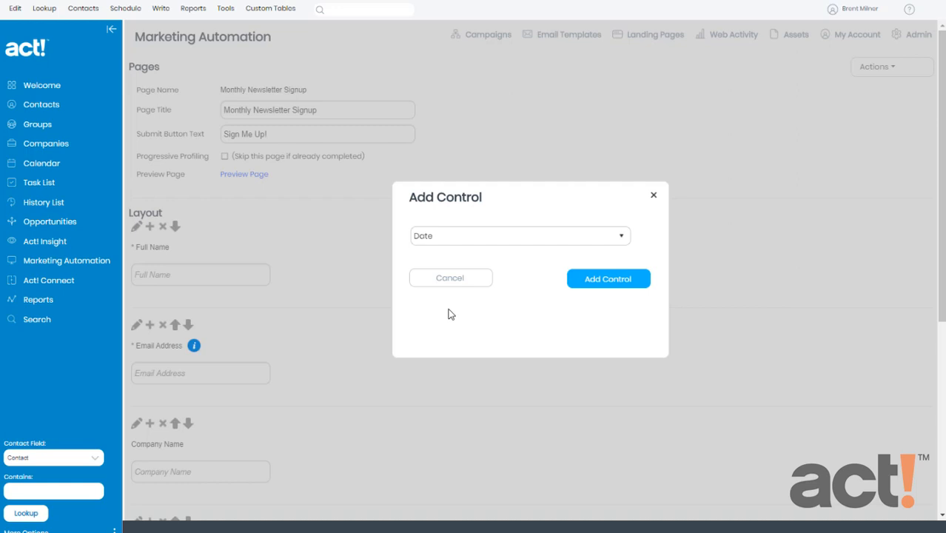
pyautogui.moveTo(457, 299)
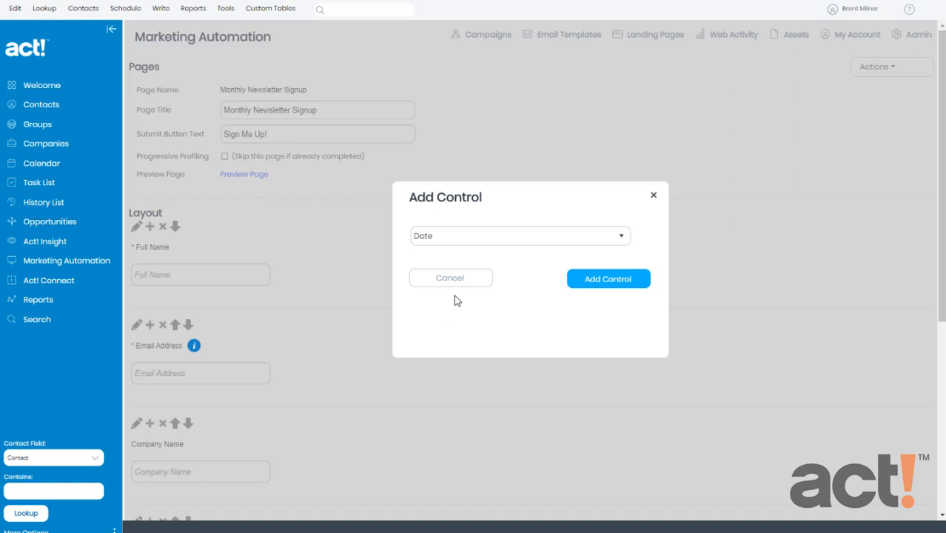
pyautogui.click(450, 278)
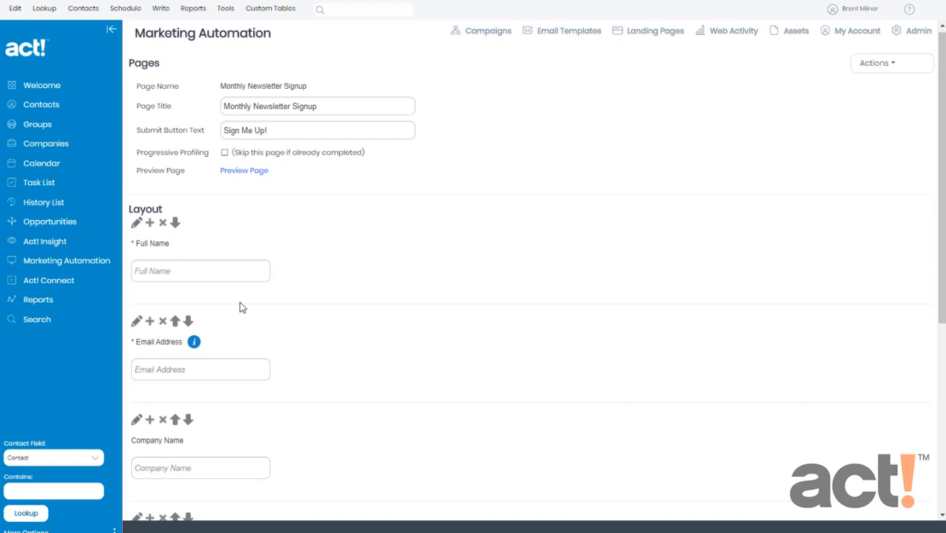
pyautogui.scroll(-3)
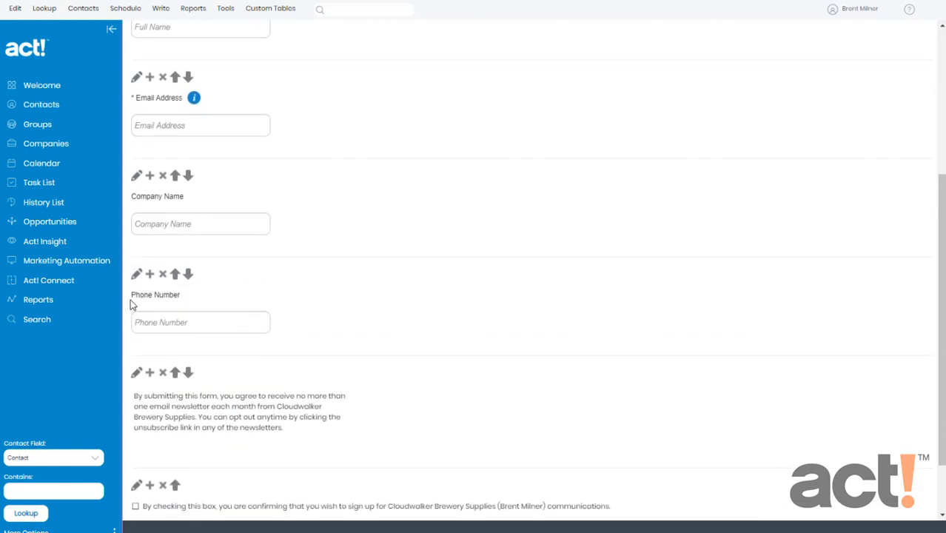
pyautogui.moveTo(145, 299)
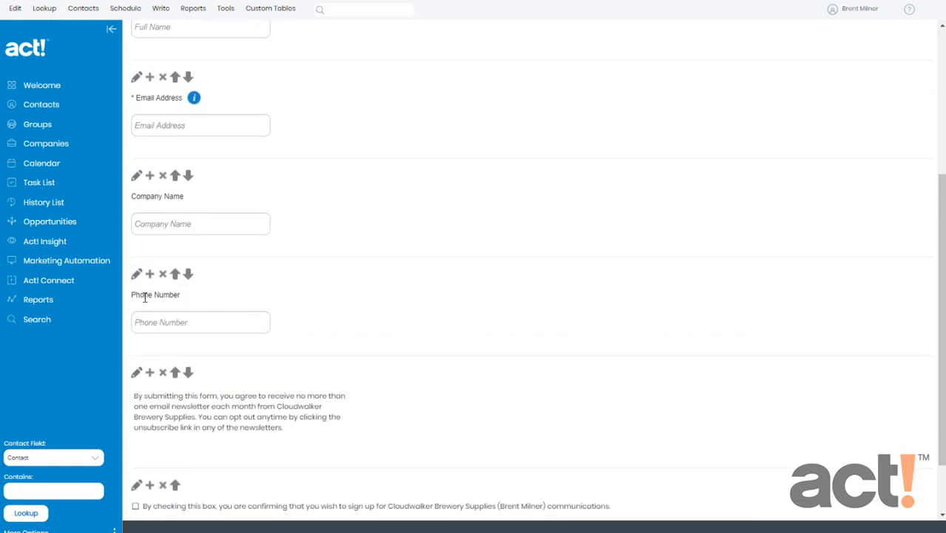
pyautogui.moveTo(149, 274)
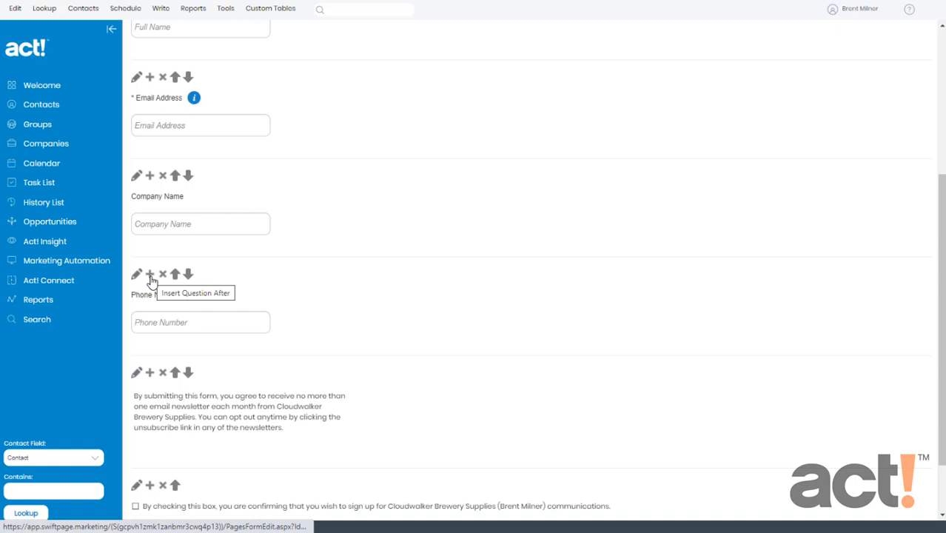
# - Insert a Date question 'When is your birthday?' after Phone Number
pyautogui.click(149, 273)
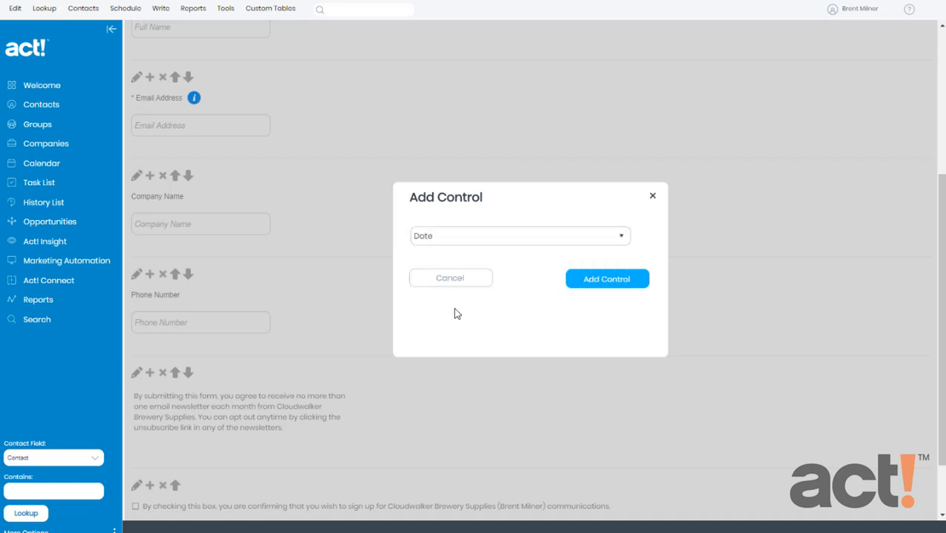
pyautogui.click(606, 278)
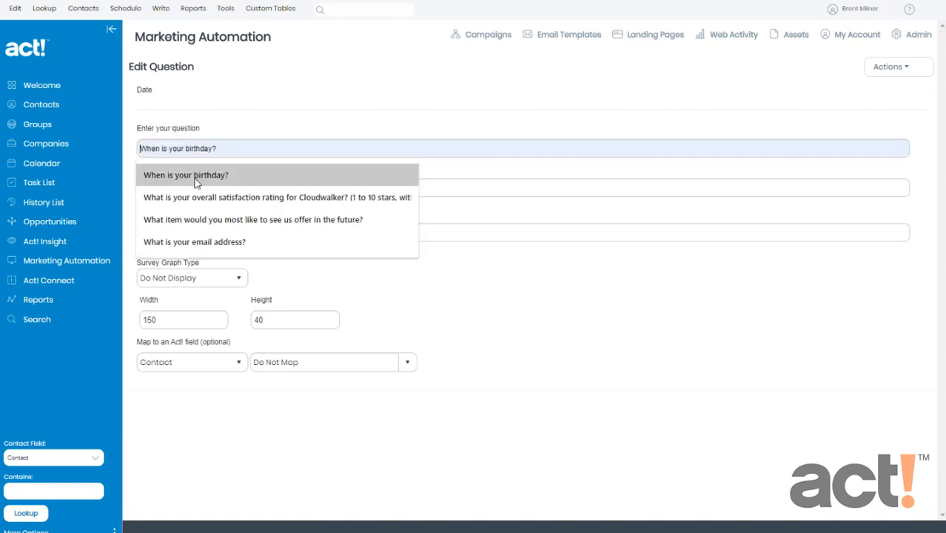
# - Map the birthday question to the Act! birthday (DateTime) field and save it
pyautogui.click(186, 175)
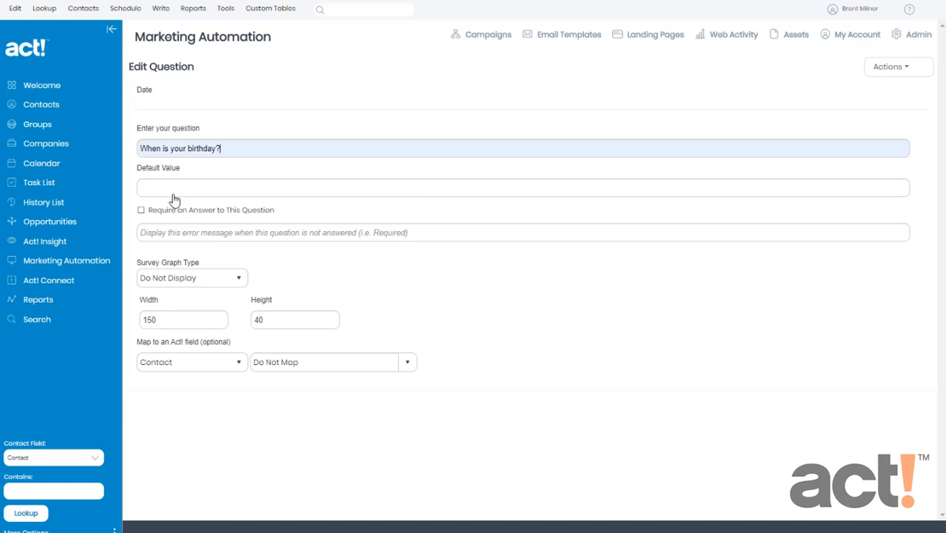
pyautogui.moveTo(252, 217)
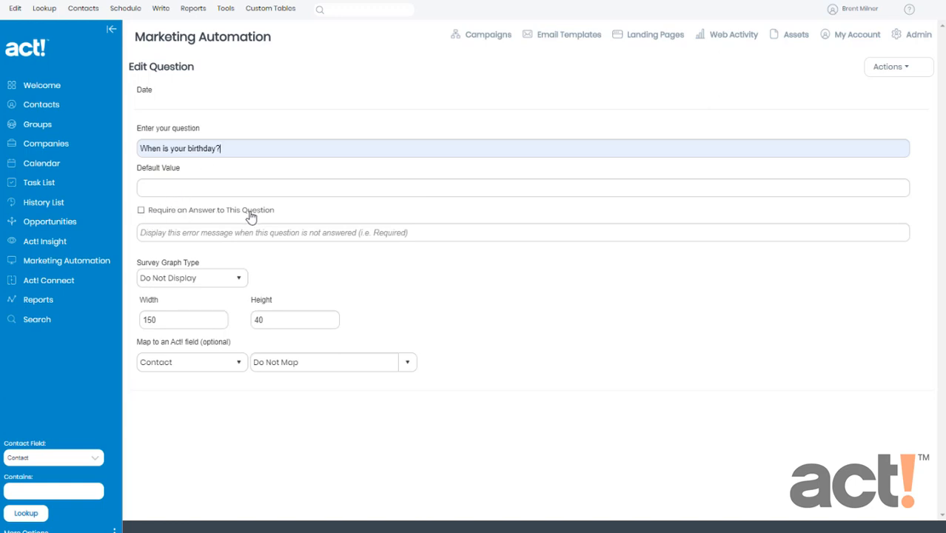
pyautogui.moveTo(258, 215)
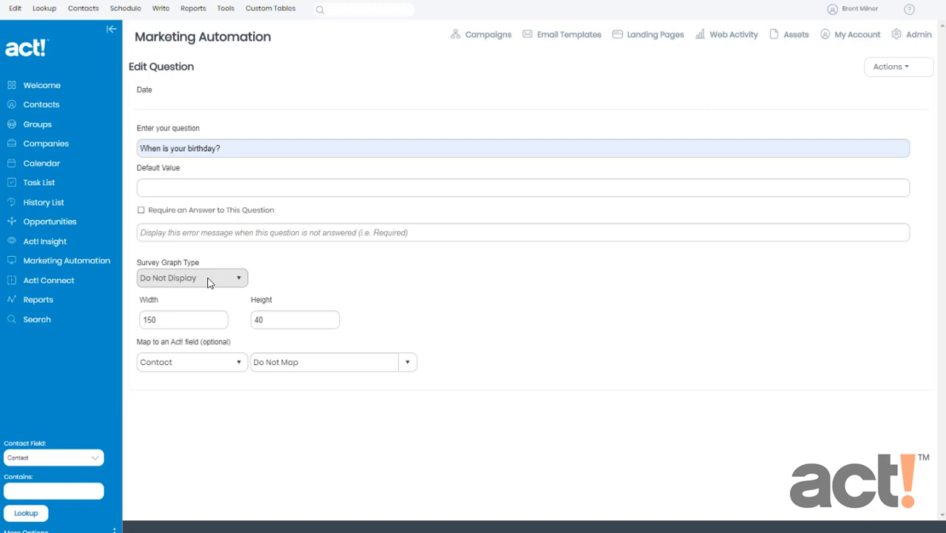
pyautogui.moveTo(302, 328)
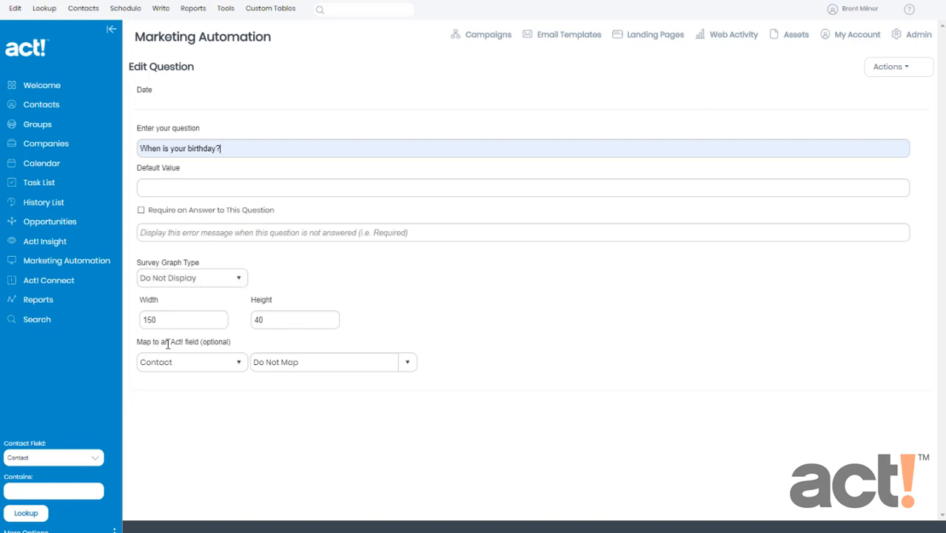
pyautogui.moveTo(209, 343)
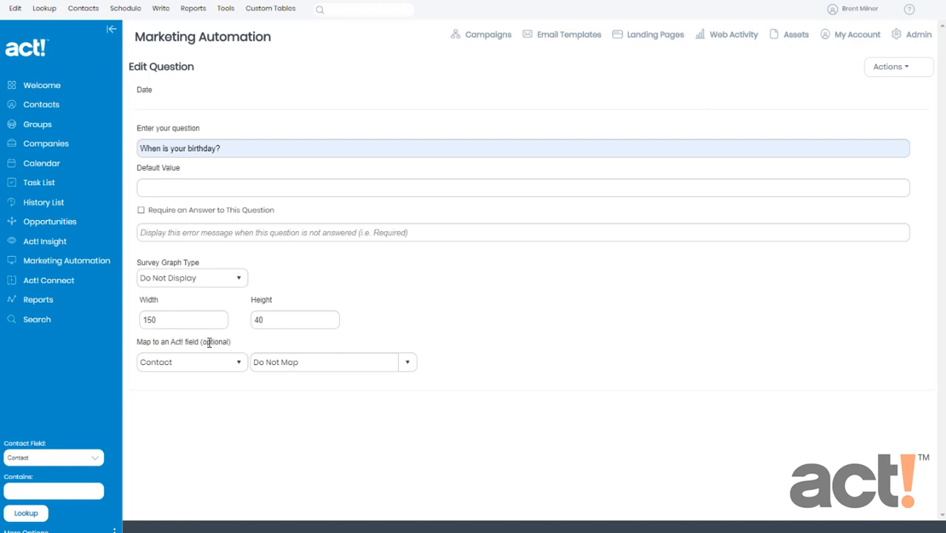
pyautogui.click(405, 362)
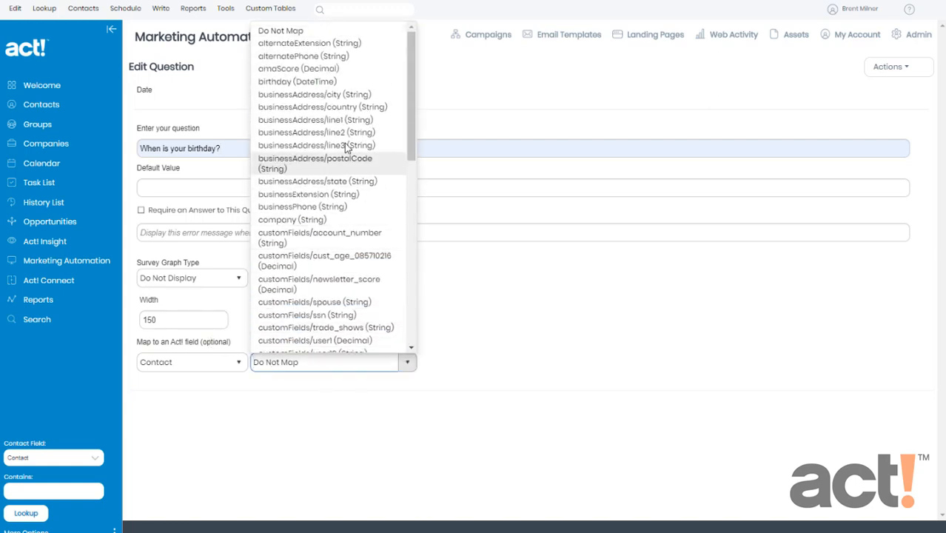
pyautogui.click(298, 82)
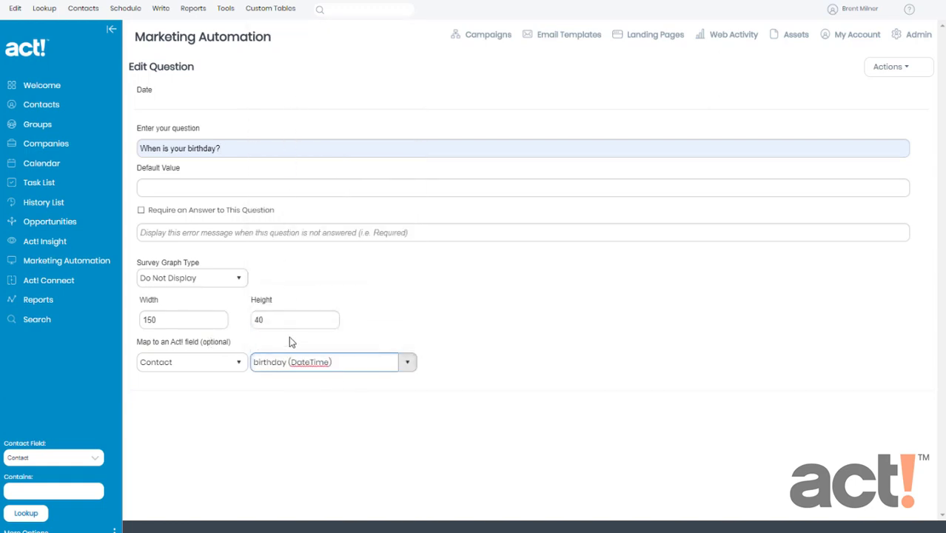
pyautogui.moveTo(841, 76)
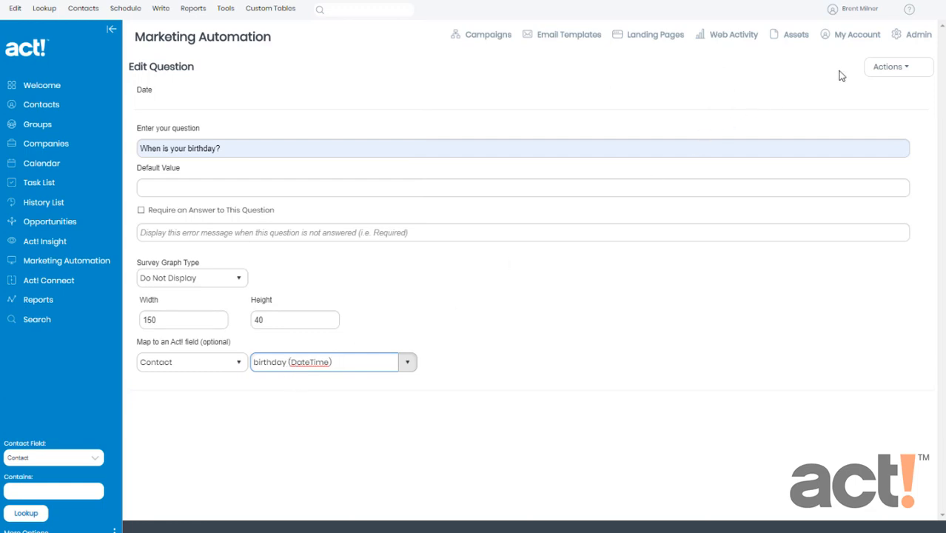
pyautogui.click(888, 67)
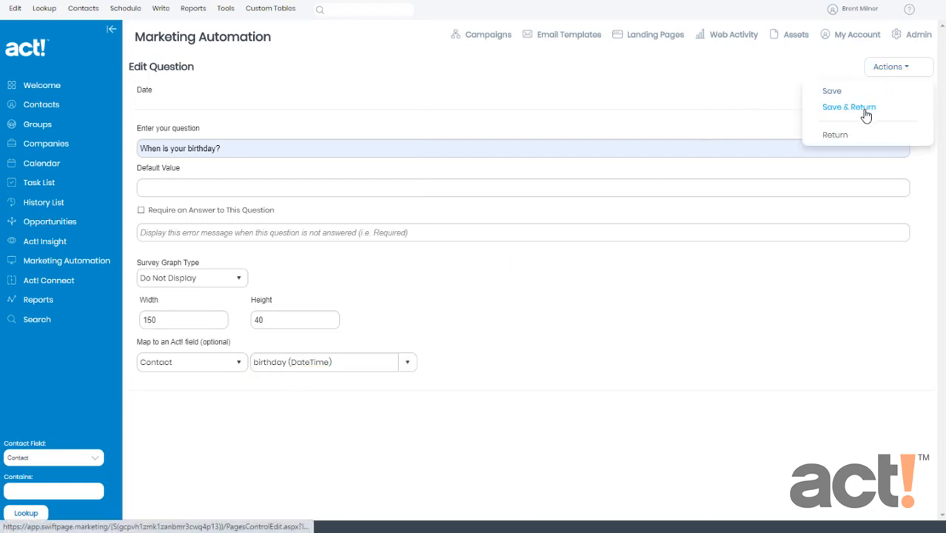
pyautogui.click(849, 107)
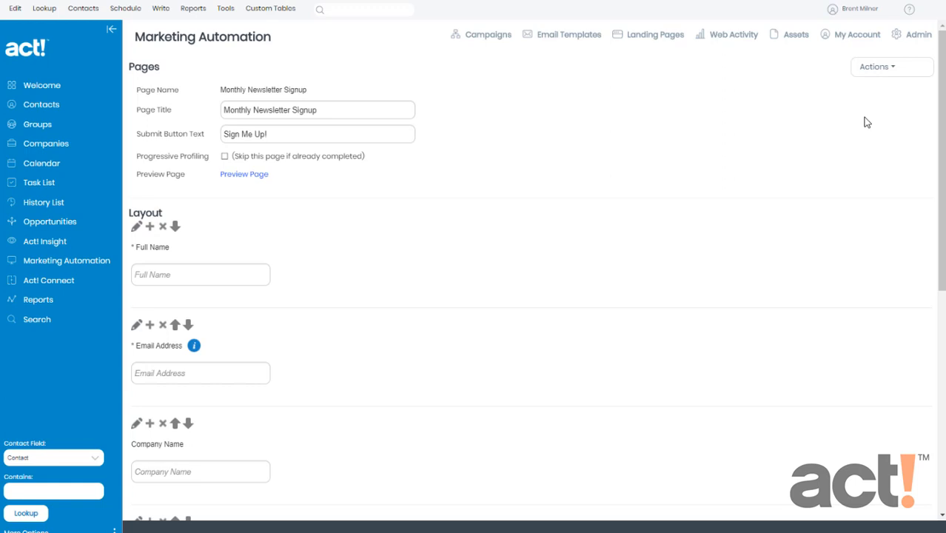
pyautogui.moveTo(148, 280)
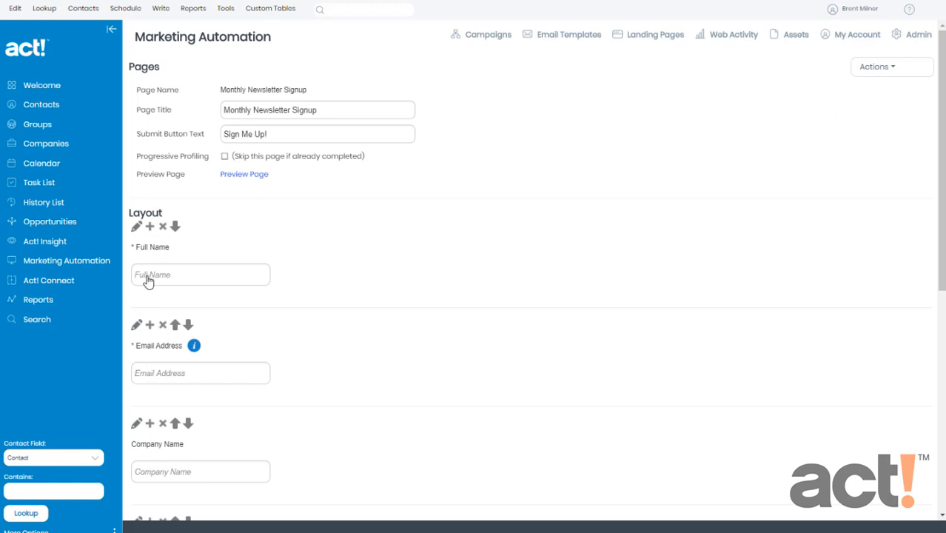
pyautogui.scroll(-3)
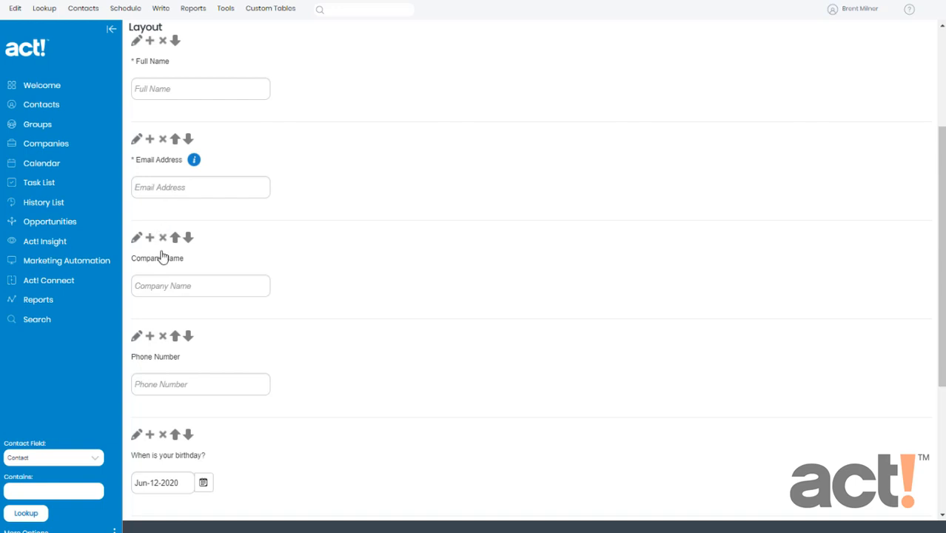
pyautogui.scroll(-3)
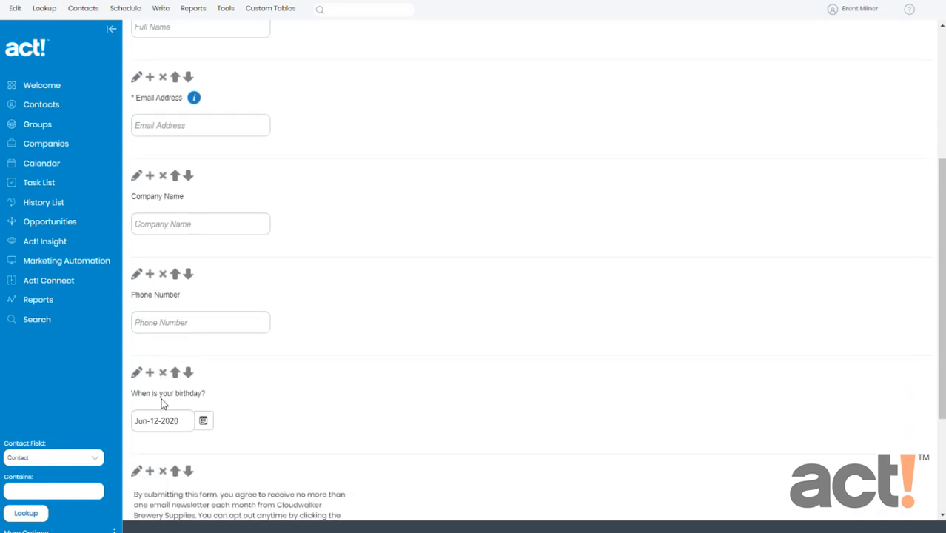
pyautogui.scroll(-3)
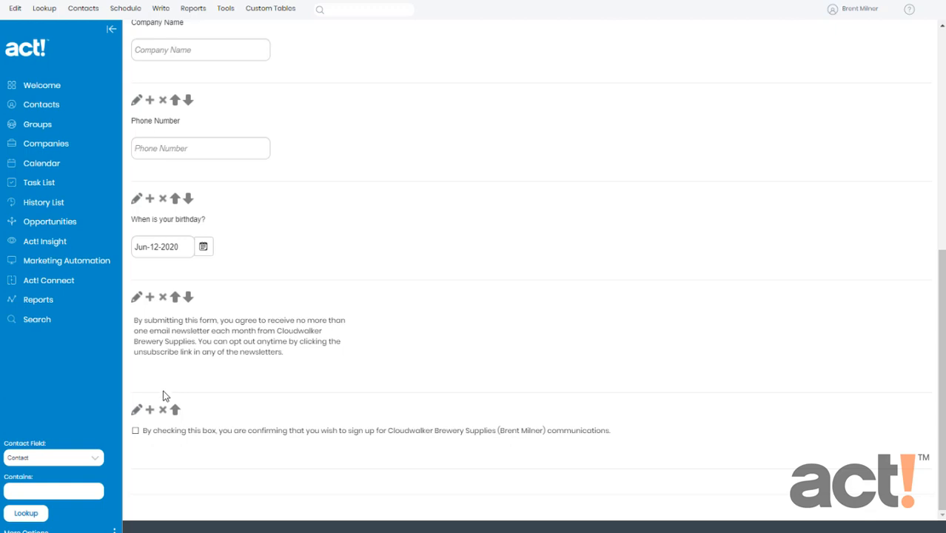
pyautogui.moveTo(257, 408)
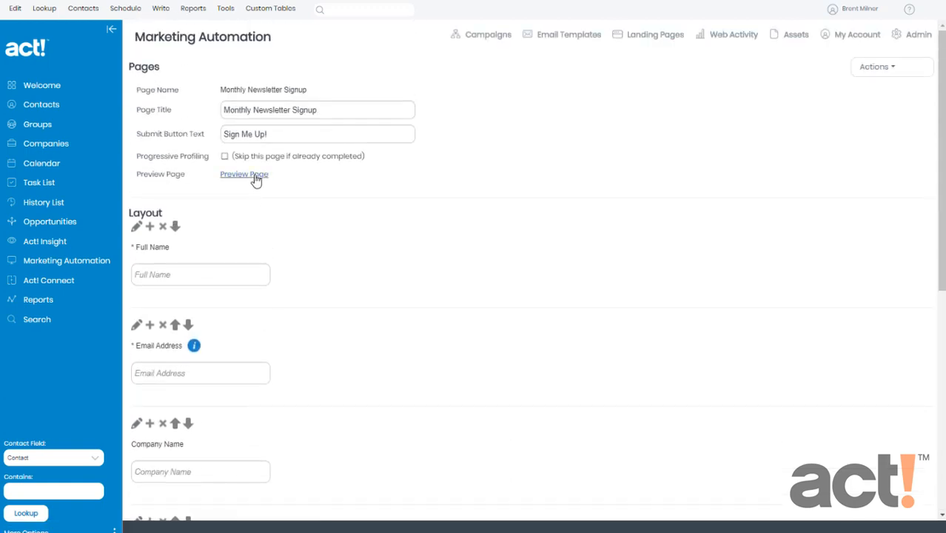
pyautogui.click(244, 174)
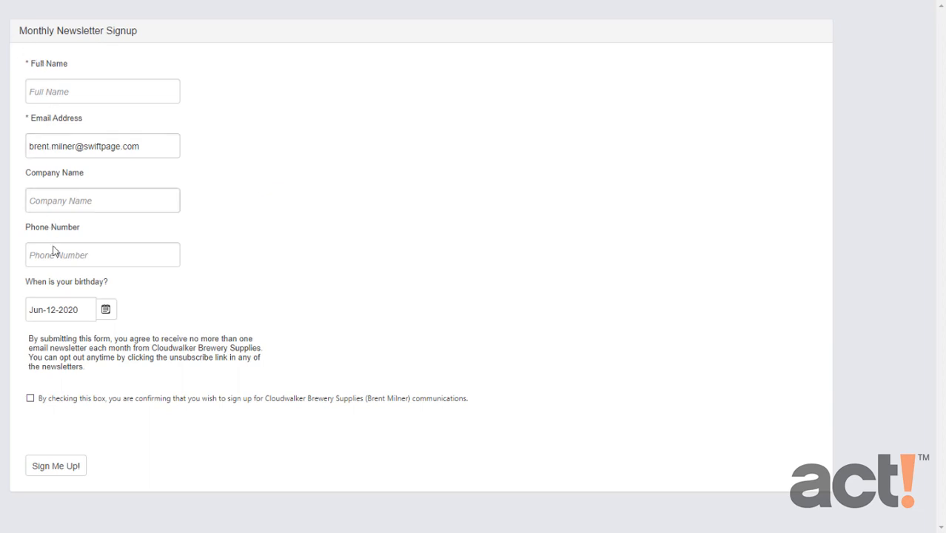
pyautogui.moveTo(72, 365)
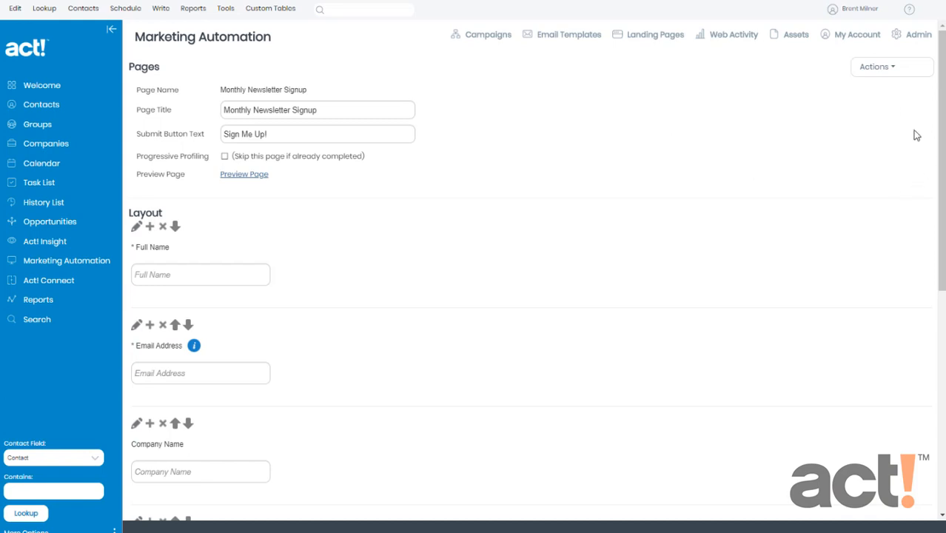
# - Save the signup form and return to the landing page flow diagram
pyautogui.click(876, 67)
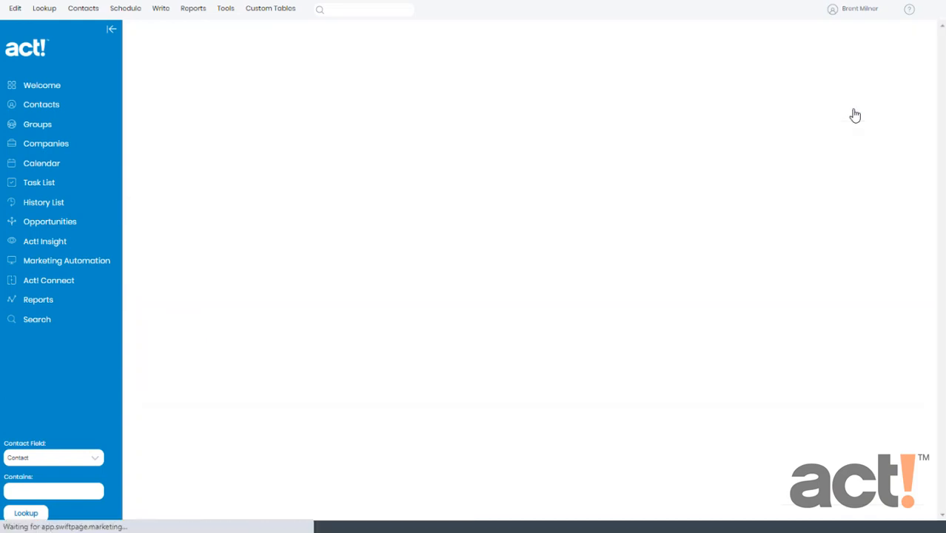
pyautogui.click(67, 259)
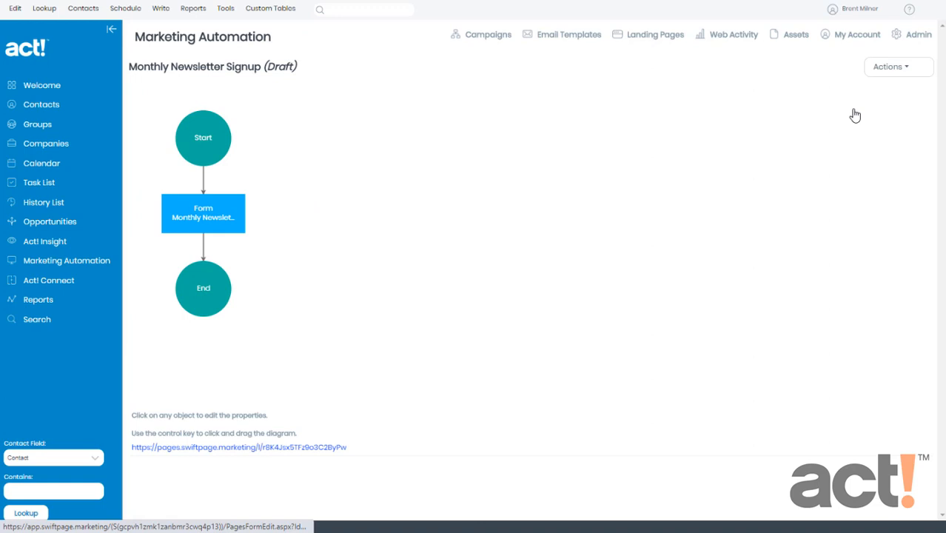